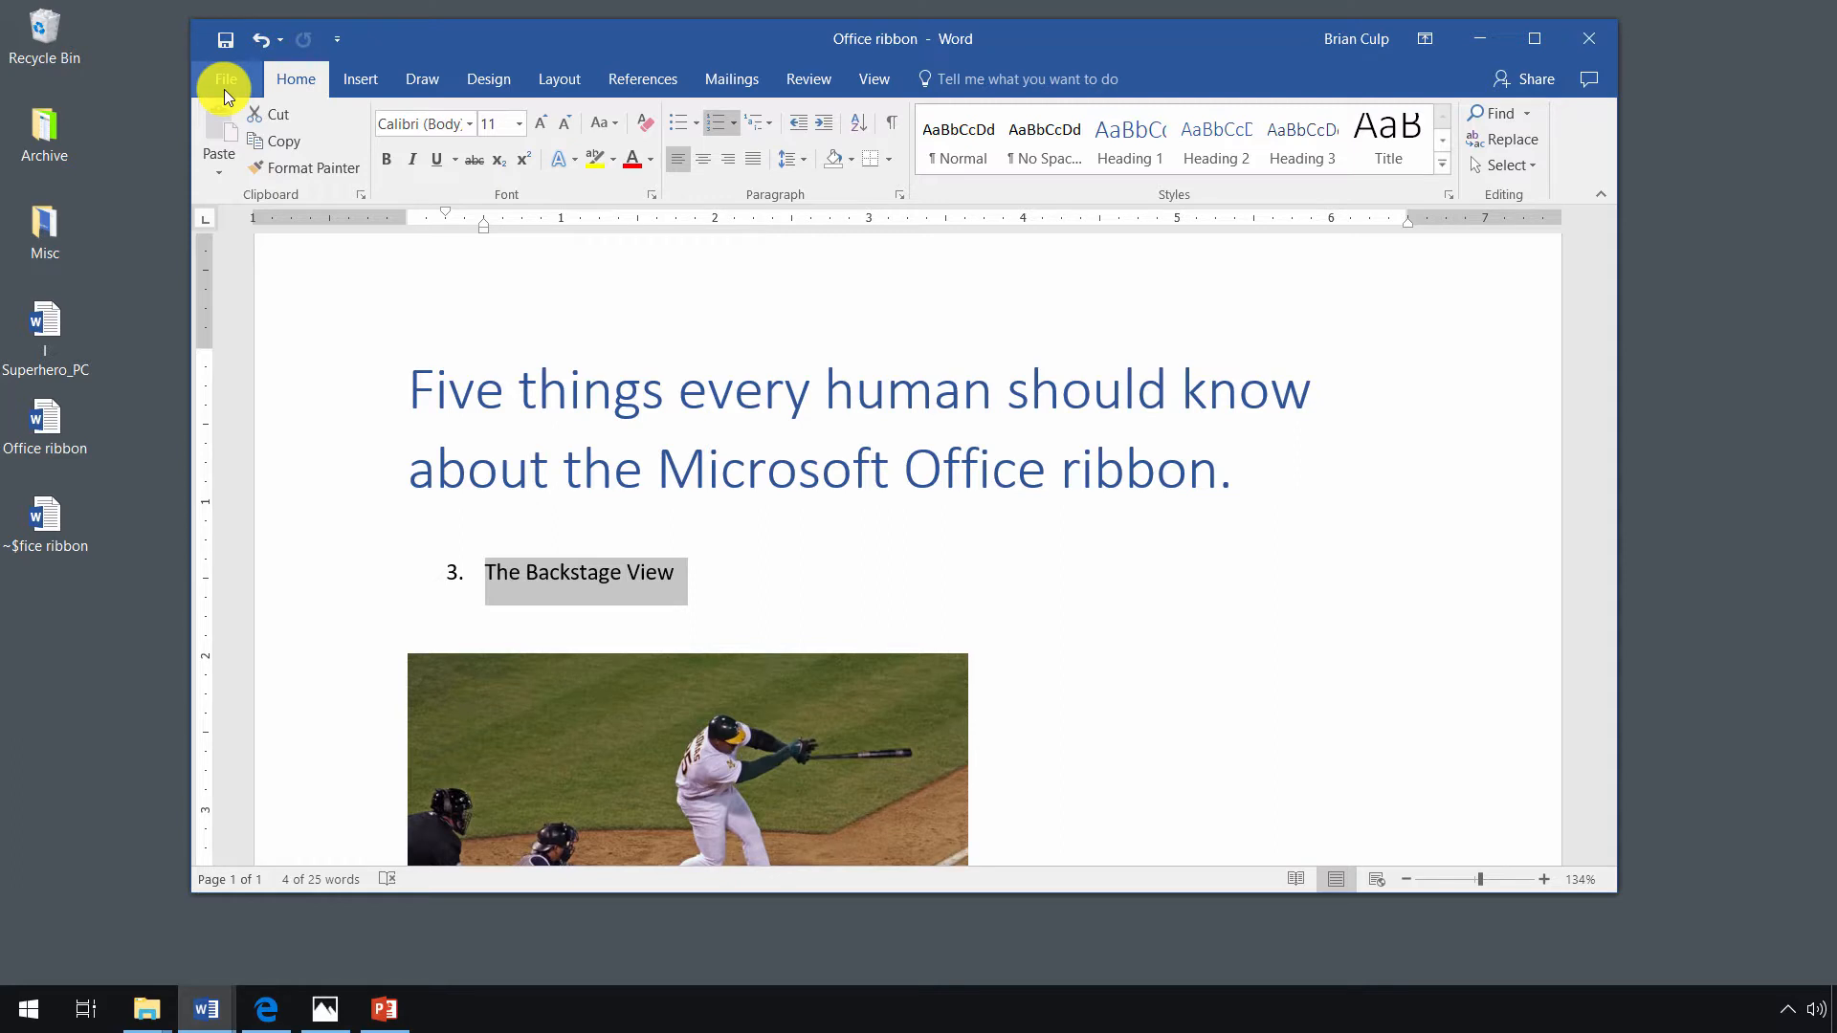
# Show the Info page for the 'Office ribbon' document via the File tab.
pyautogui.click(224, 78)
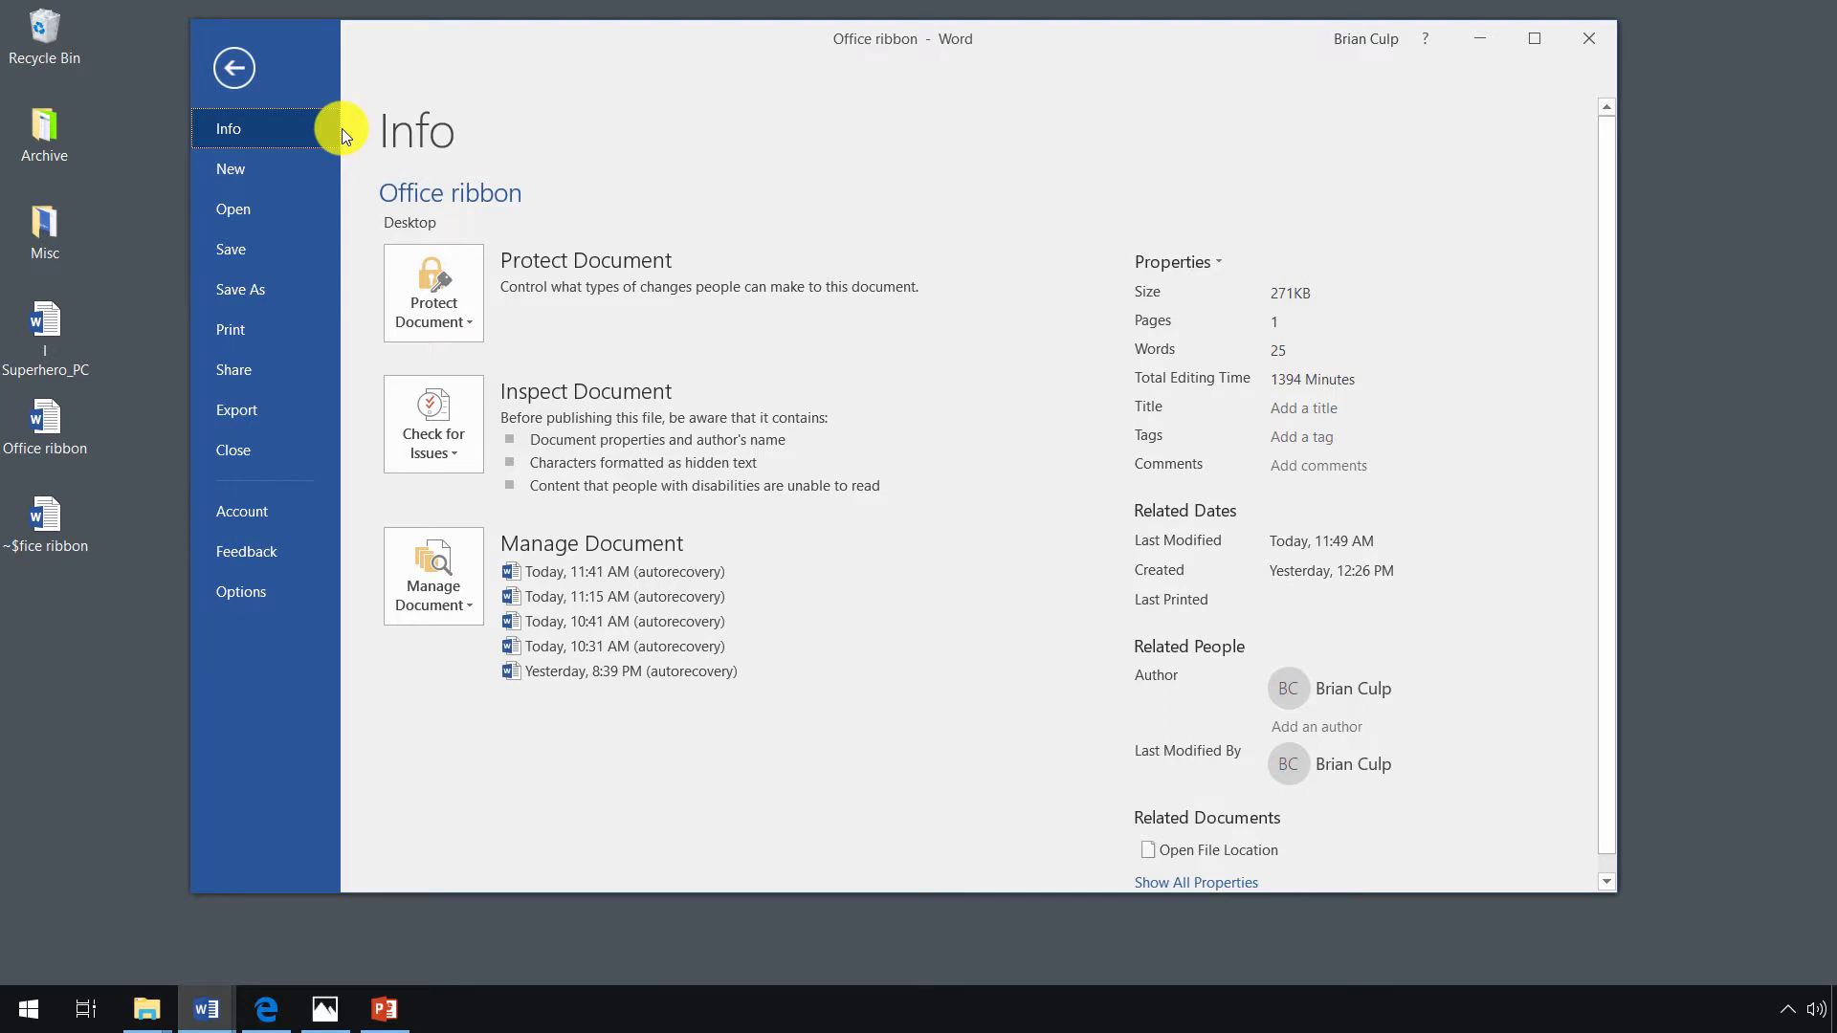
pyautogui.moveTo(281, 182)
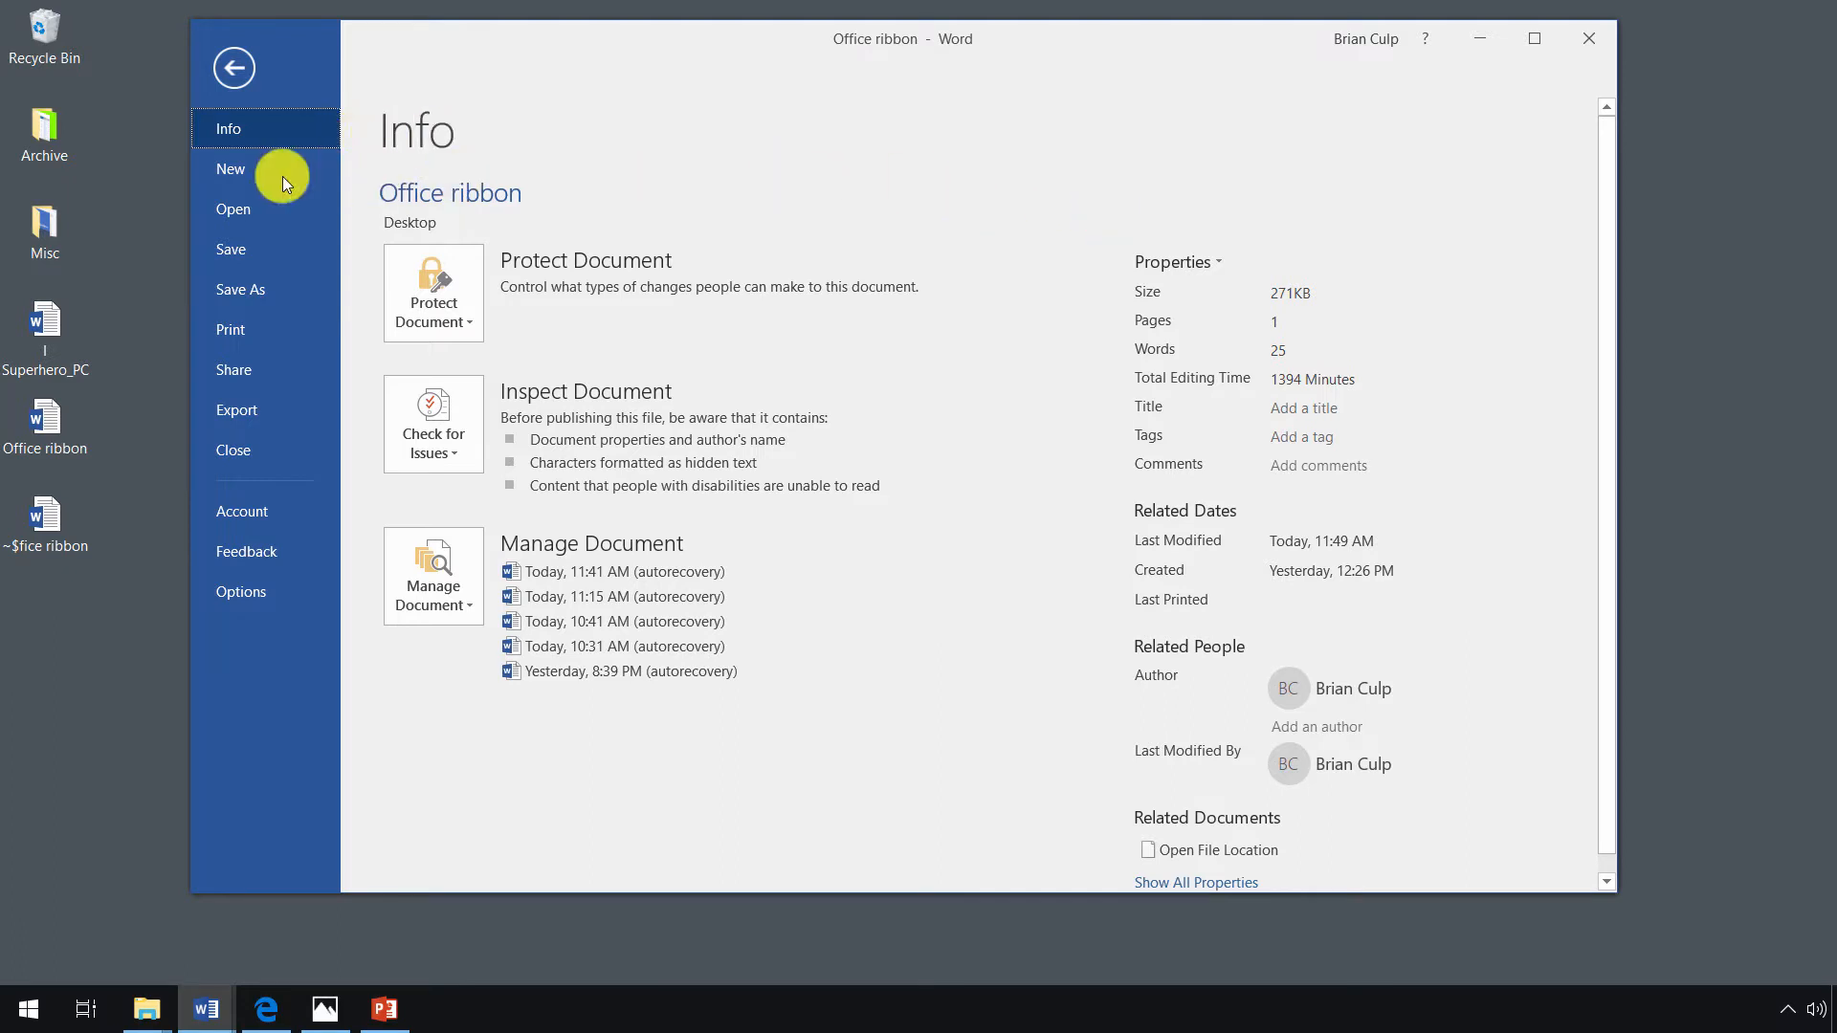
# Browse the New template gallery, then the Open page with recent documents.
pyautogui.click(231, 168)
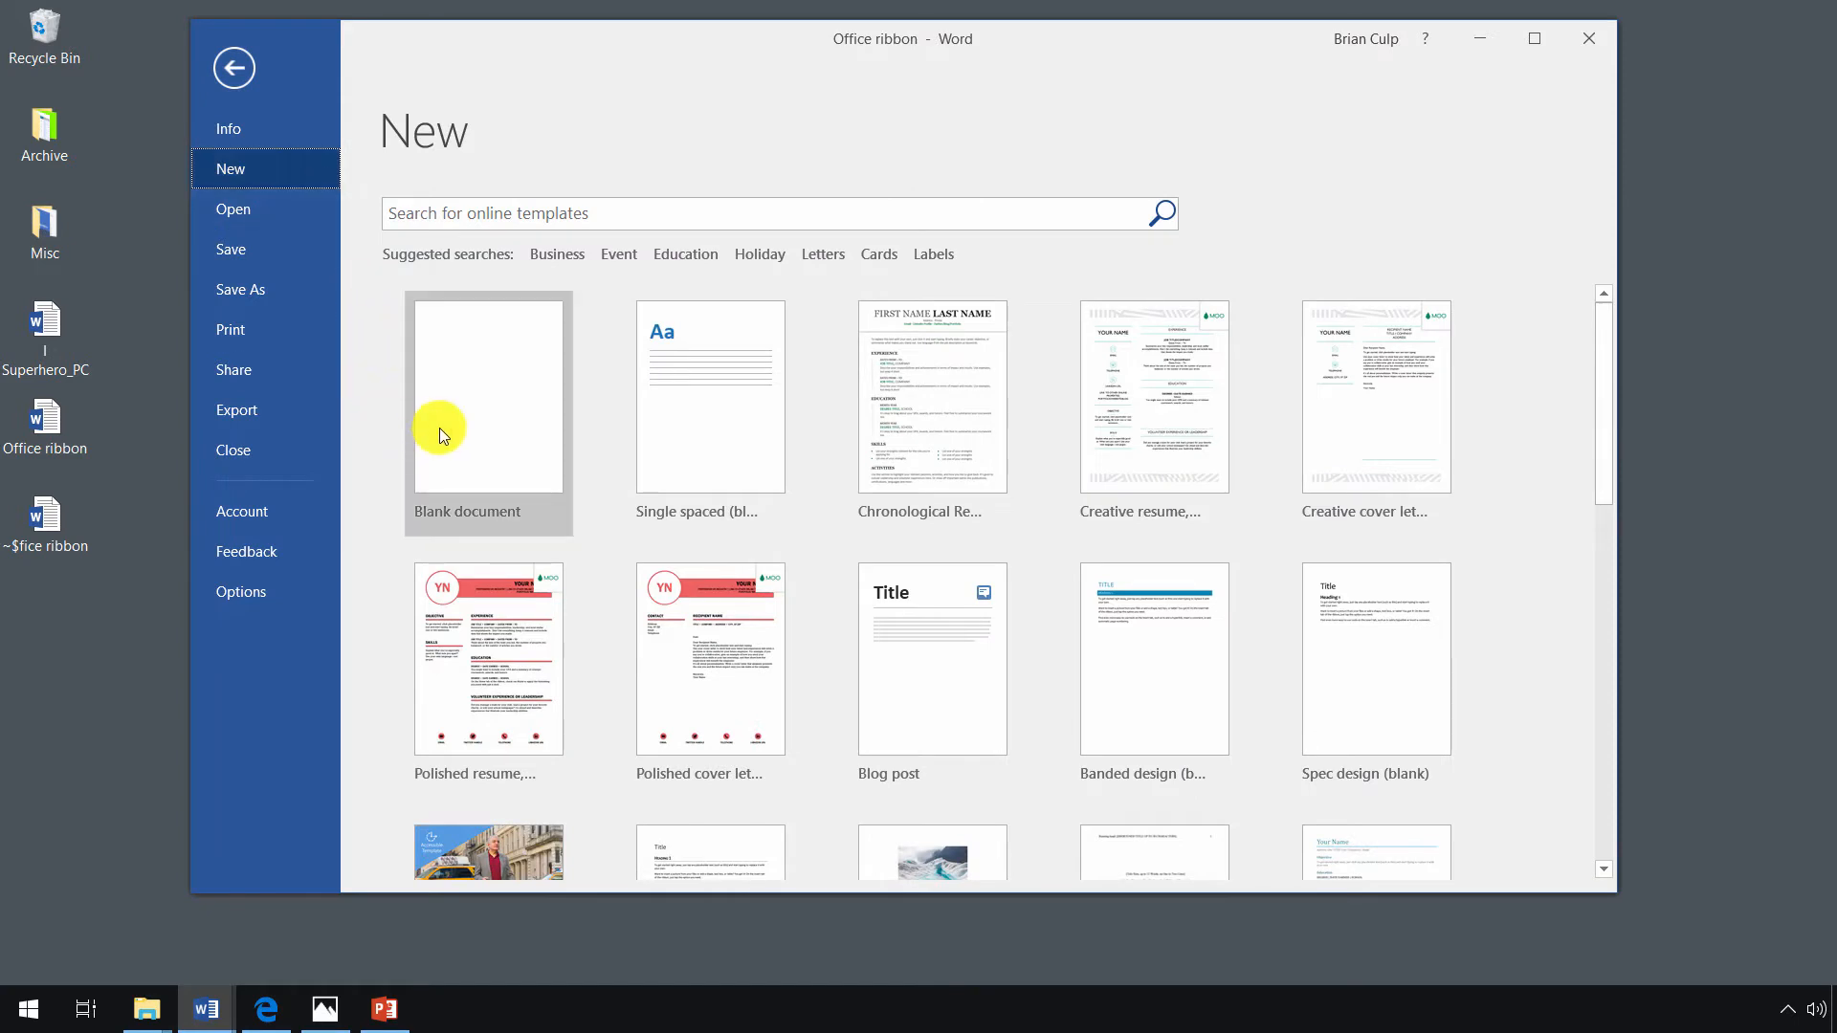
pyautogui.moveTo(385, 430)
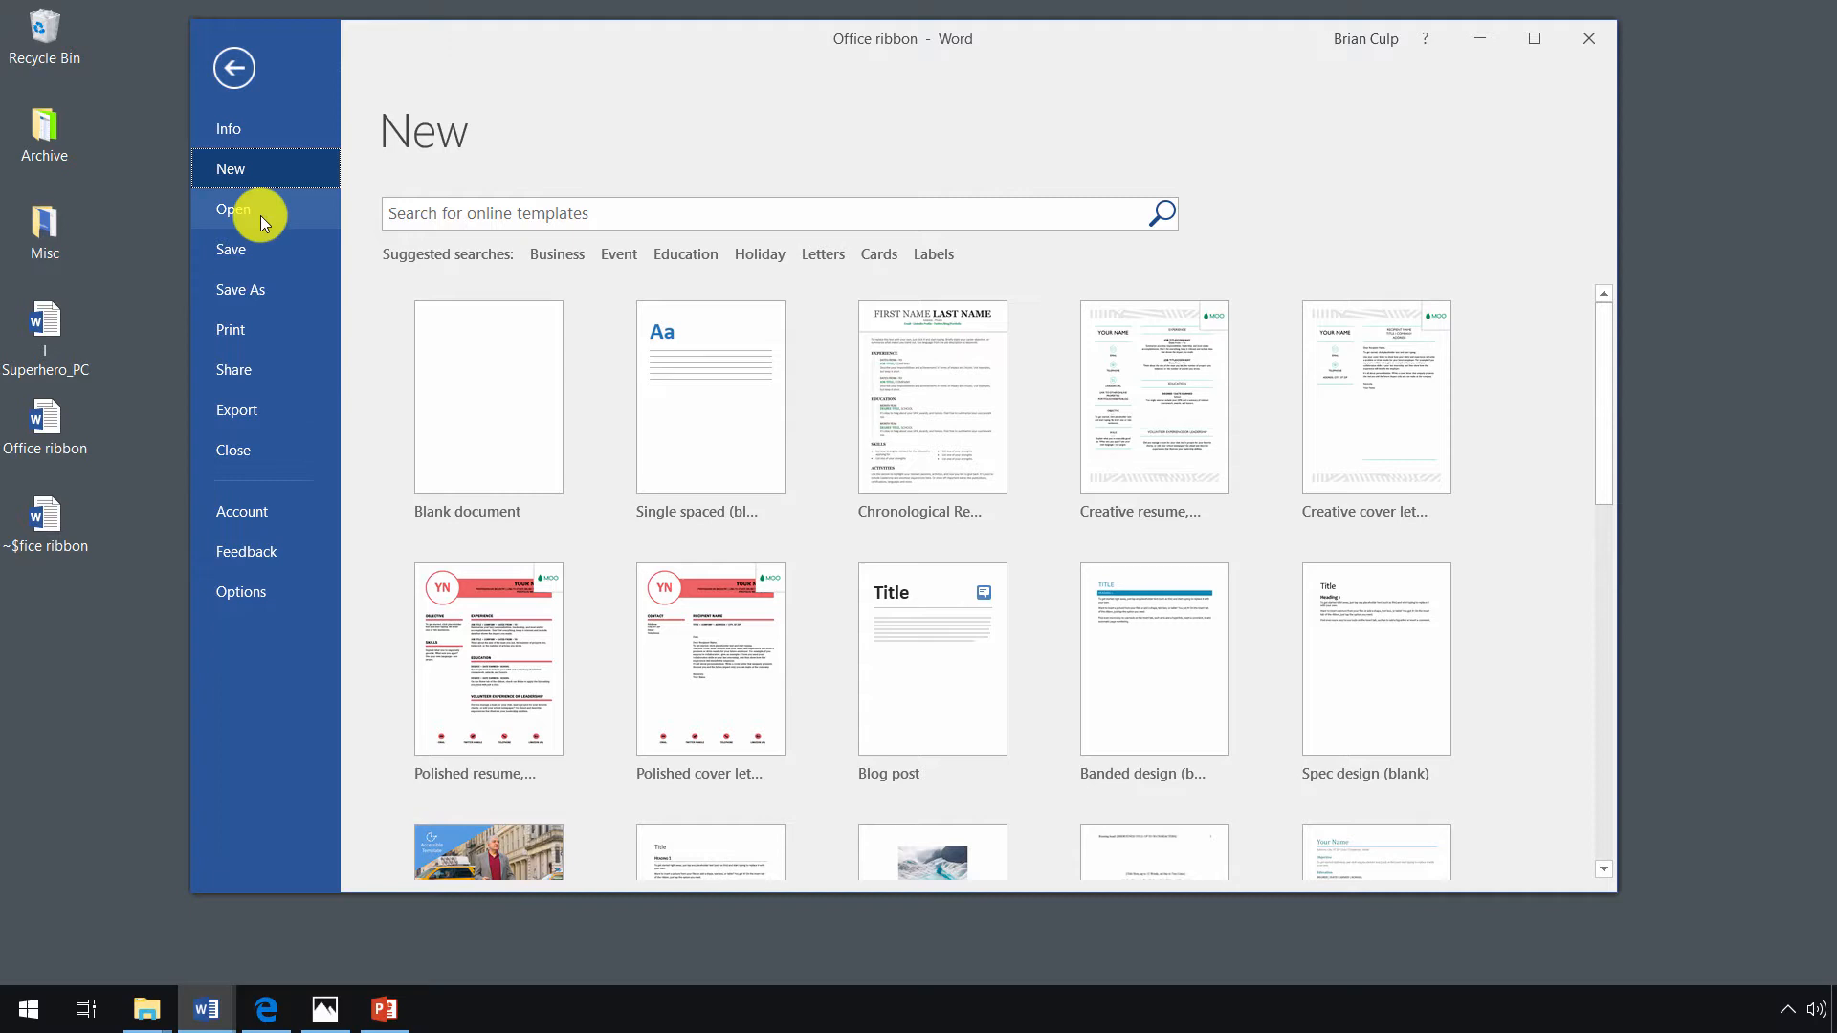
pyautogui.click(231, 211)
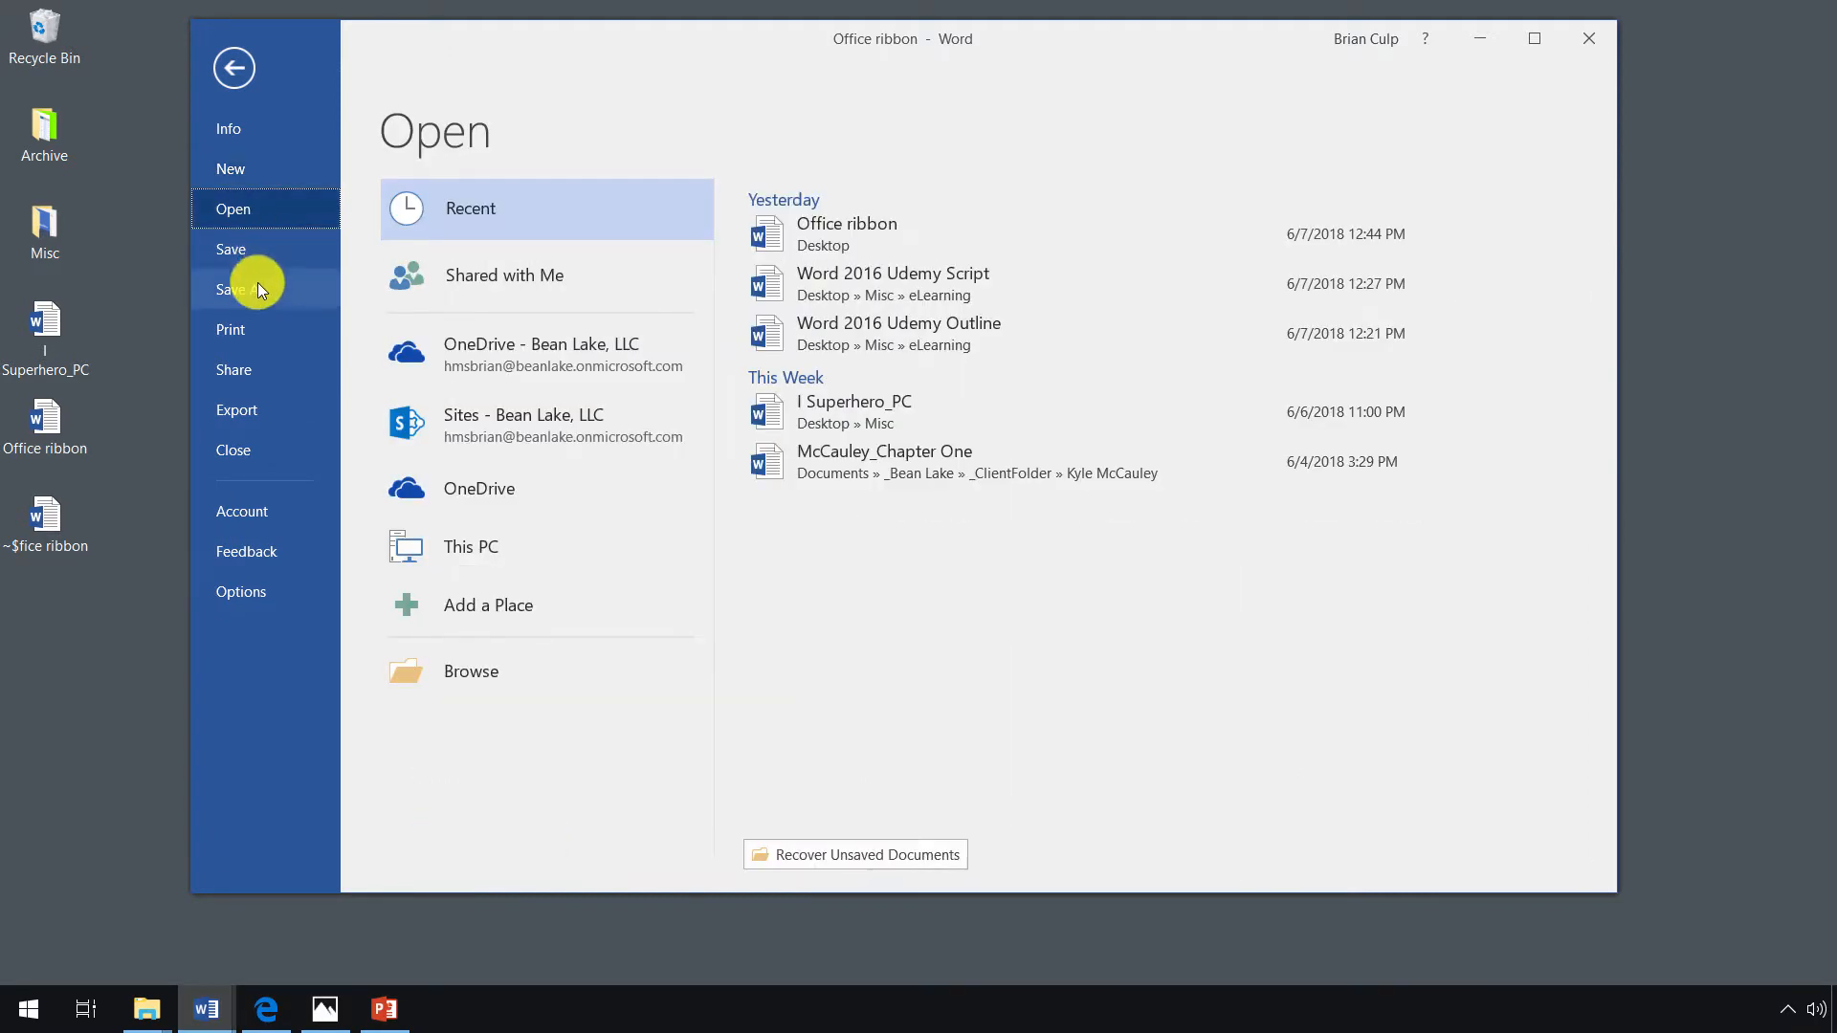
pyautogui.moveTo(268, 254)
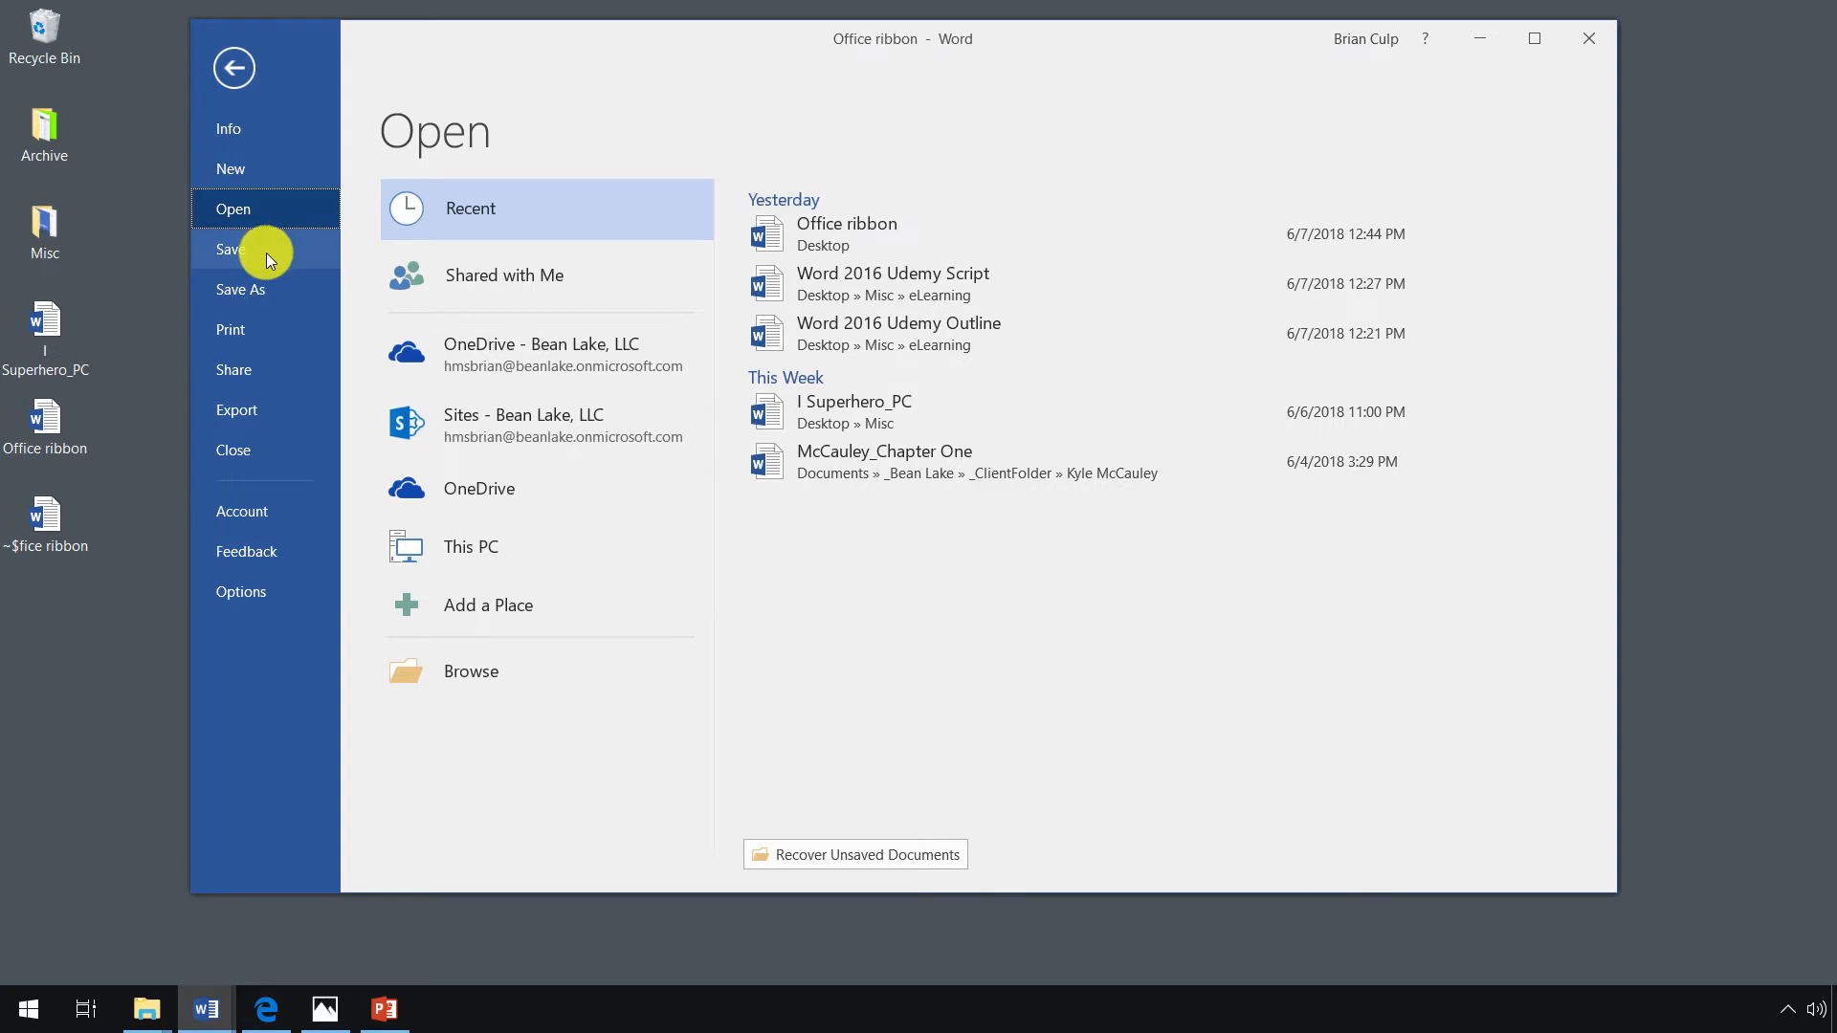
# Show the Save As page with the 'Office ribbon' Word Document on the Desktop location.
pyautogui.click(242, 289)
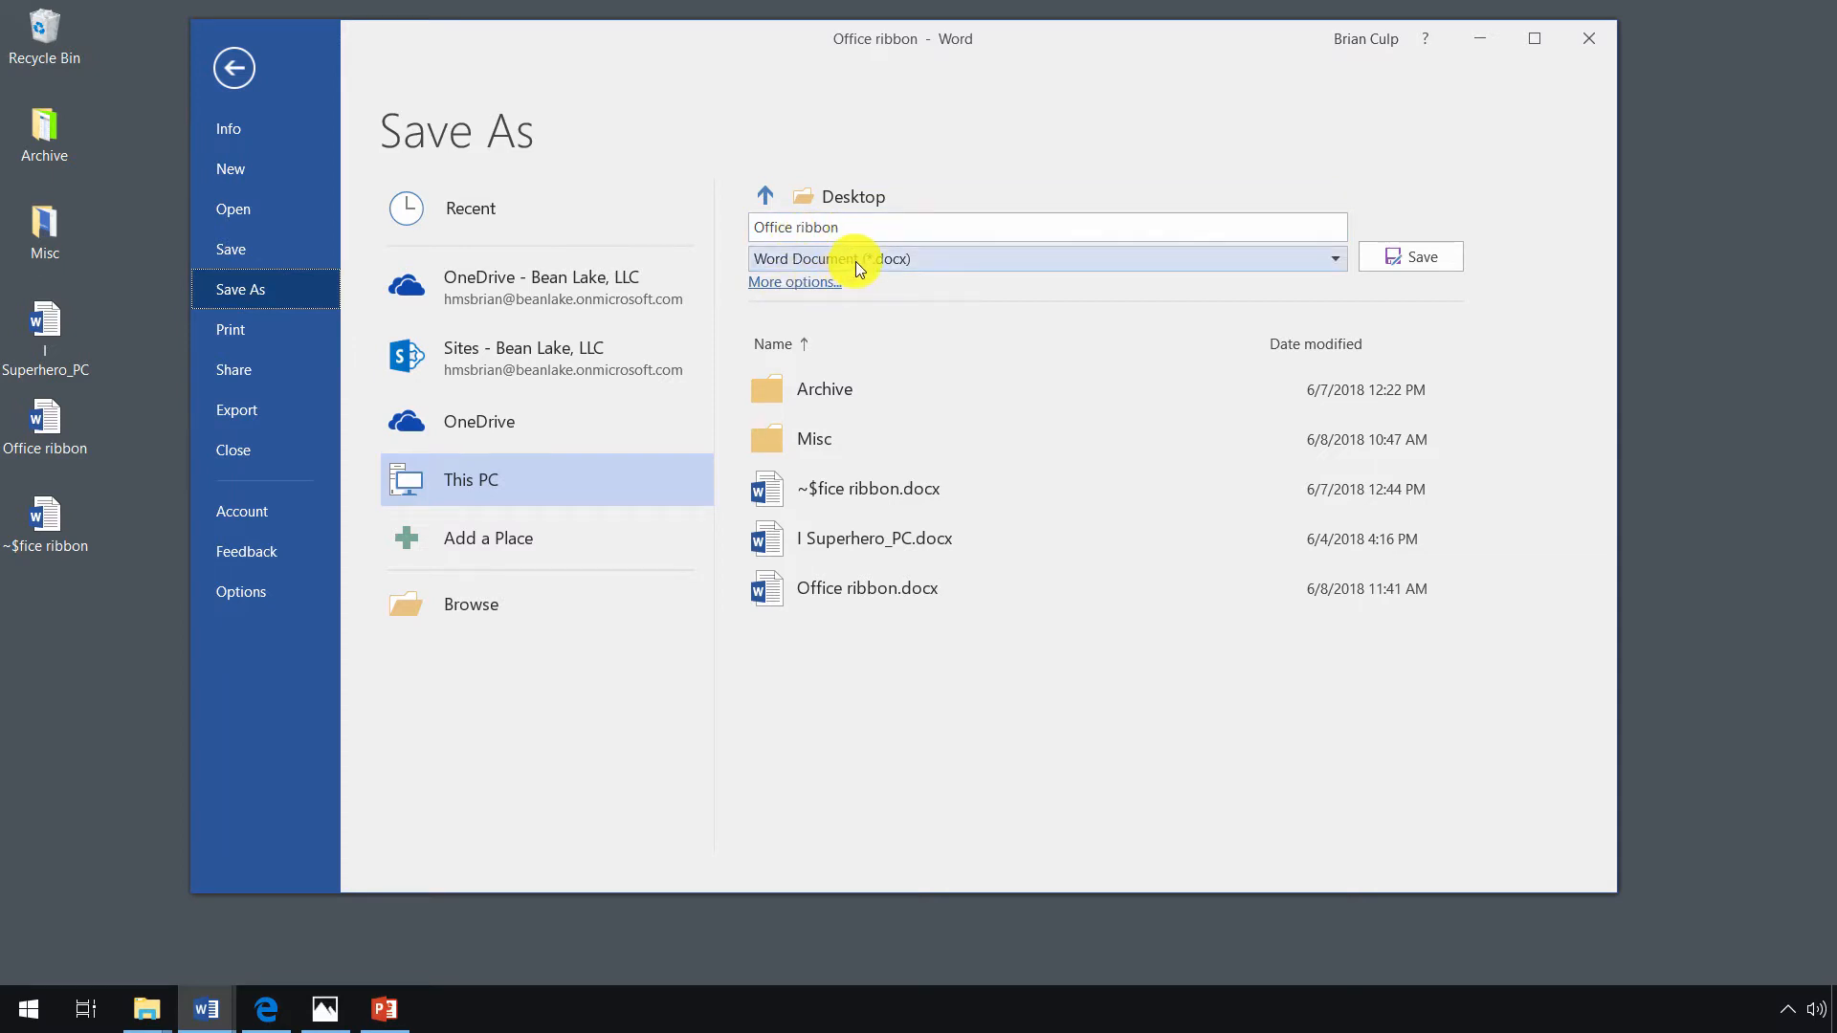
pyautogui.moveTo(475, 243)
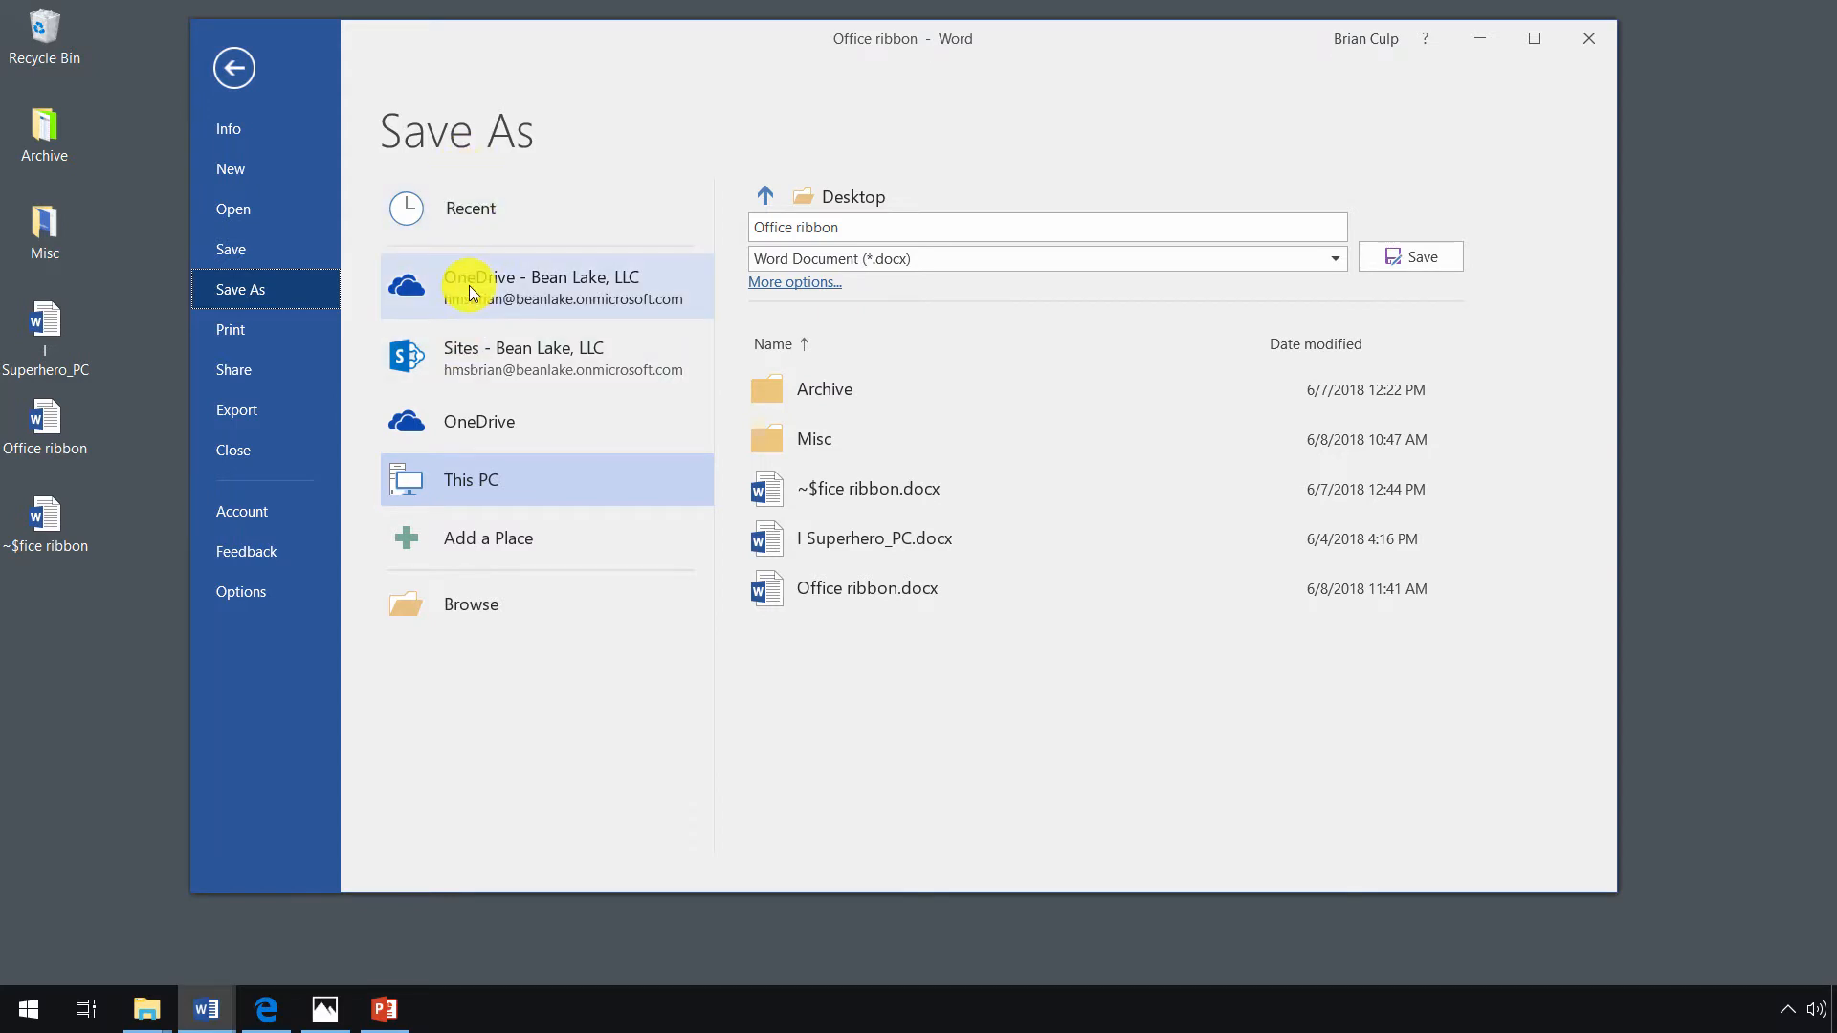
pyautogui.moveTo(469, 347)
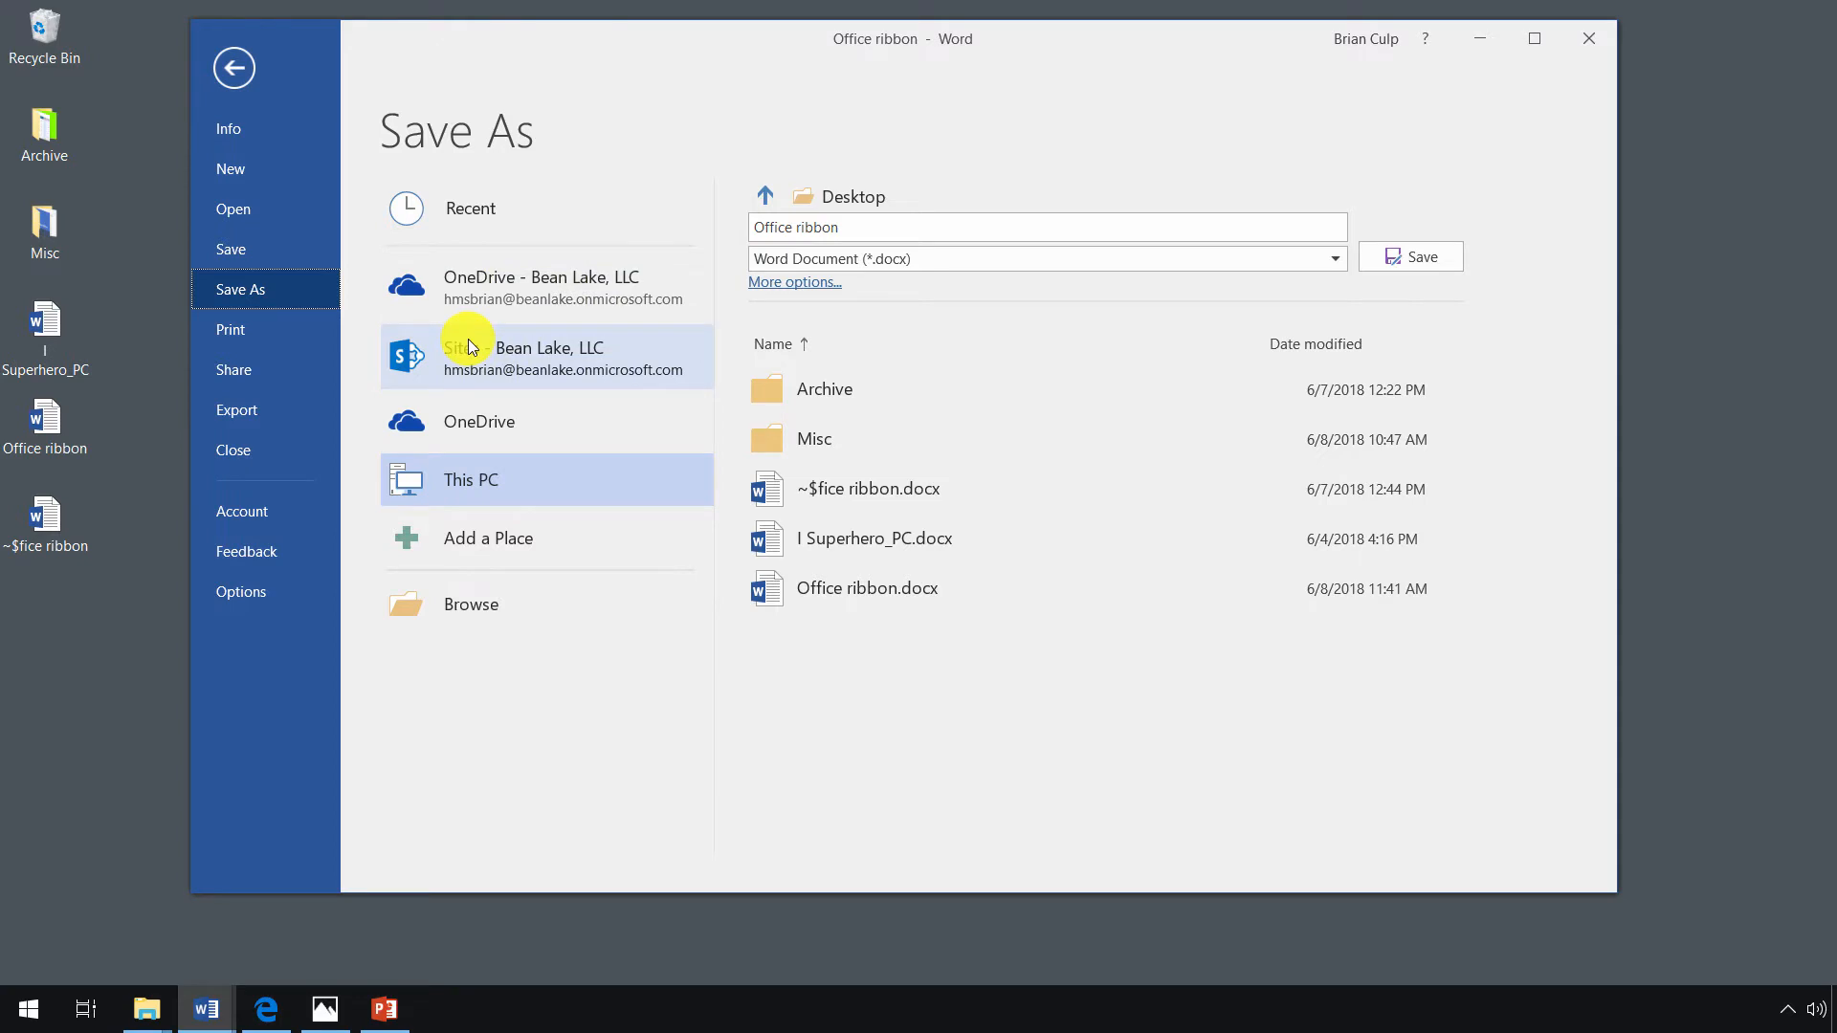
pyautogui.moveTo(471, 603)
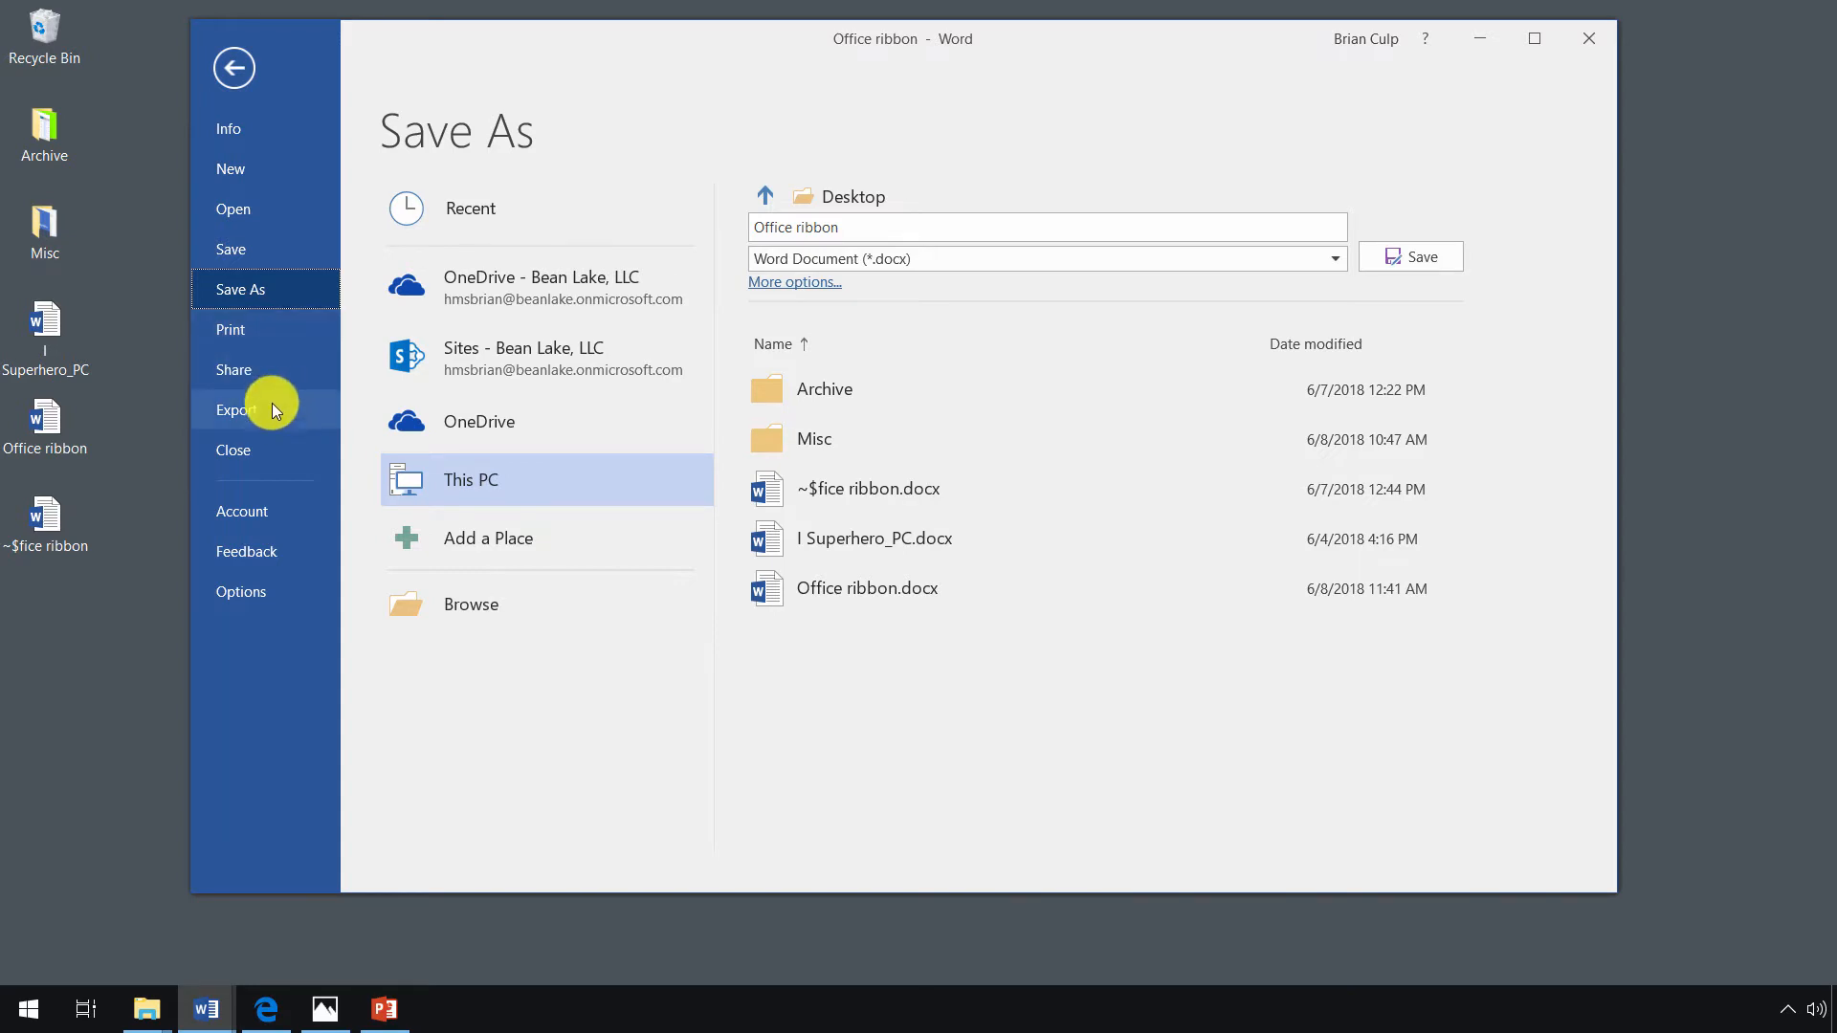
# View the Export page with PDF/XPS creation, then the Account page.
pyautogui.click(235, 409)
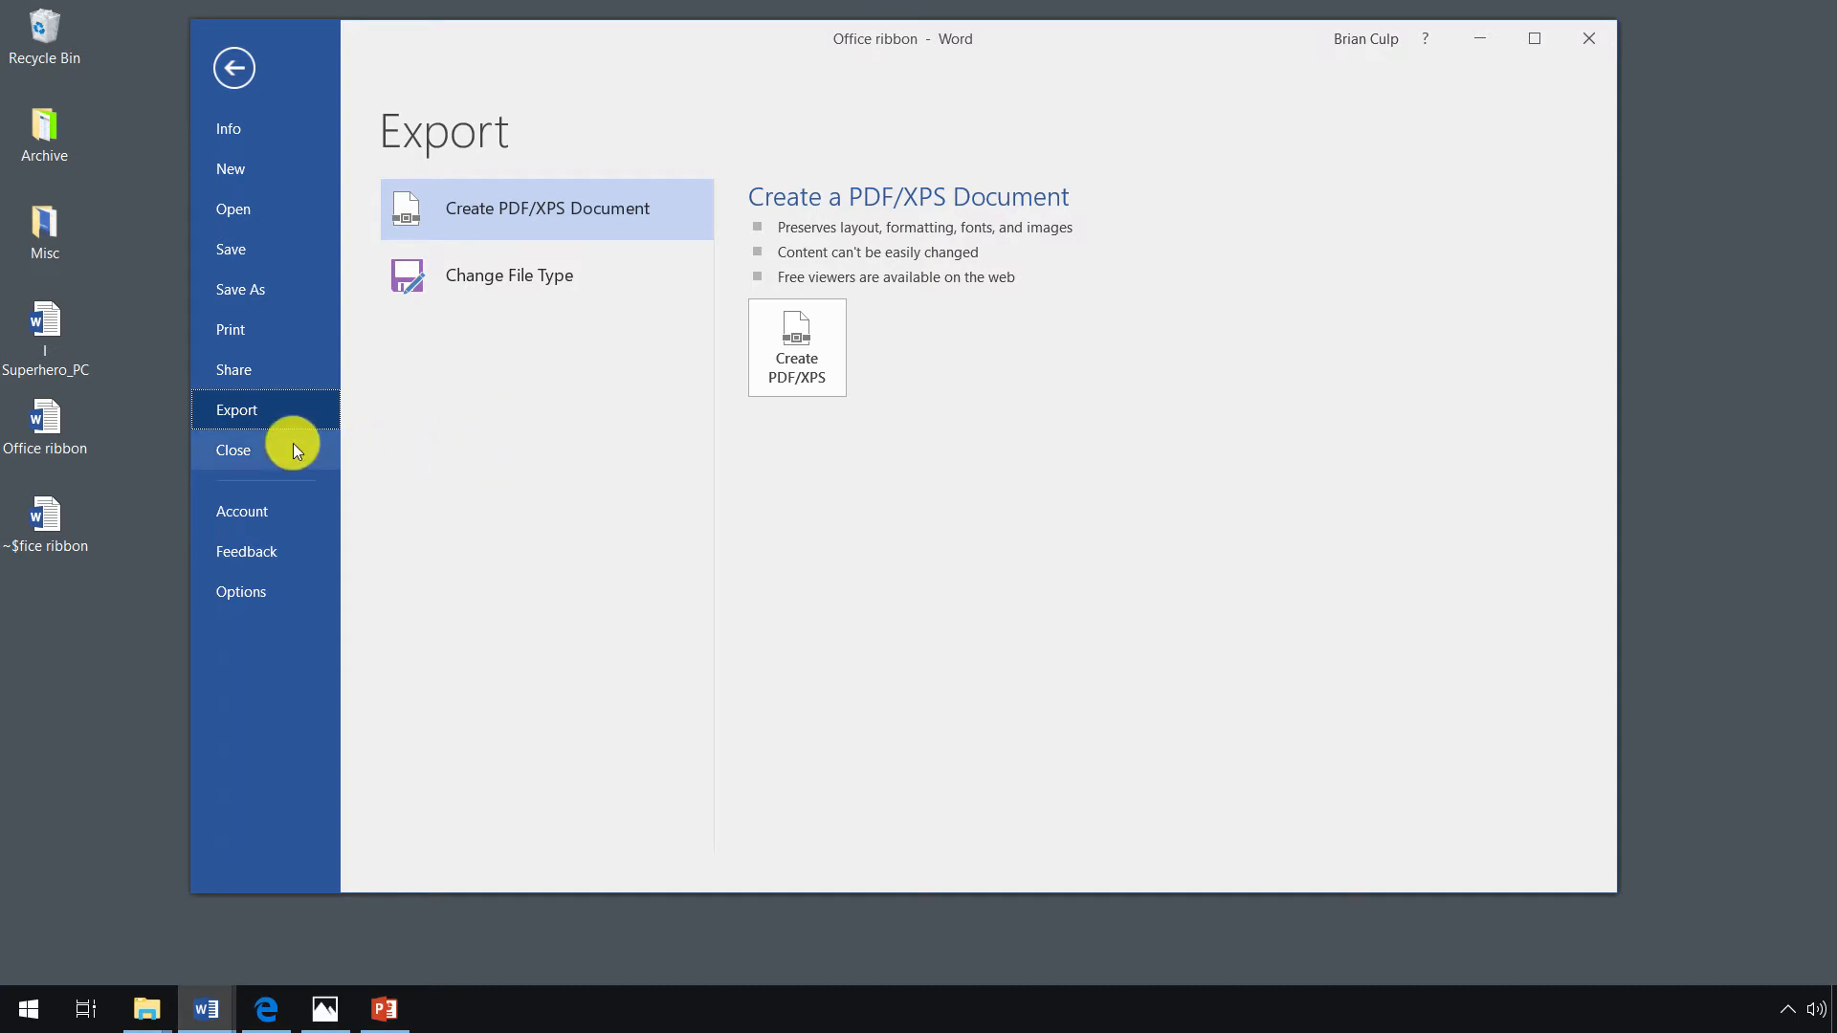
pyautogui.click(231, 449)
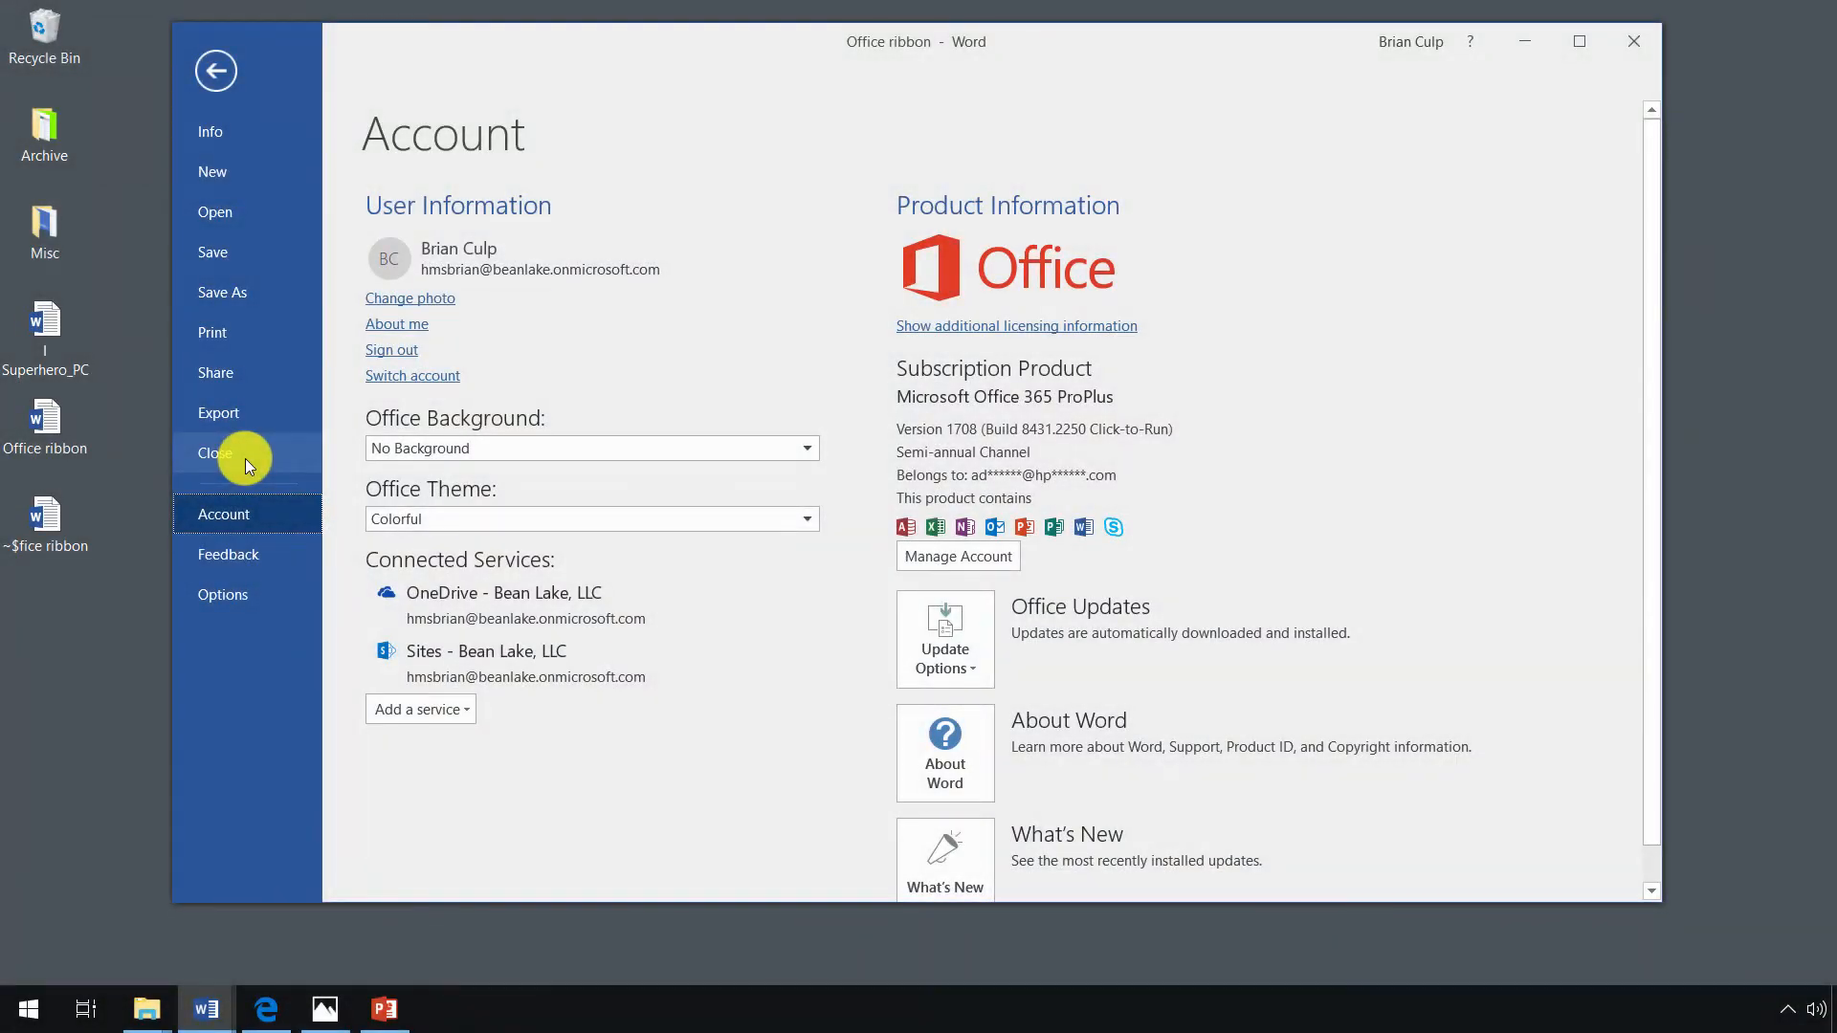
pyautogui.moveTo(276, 520)
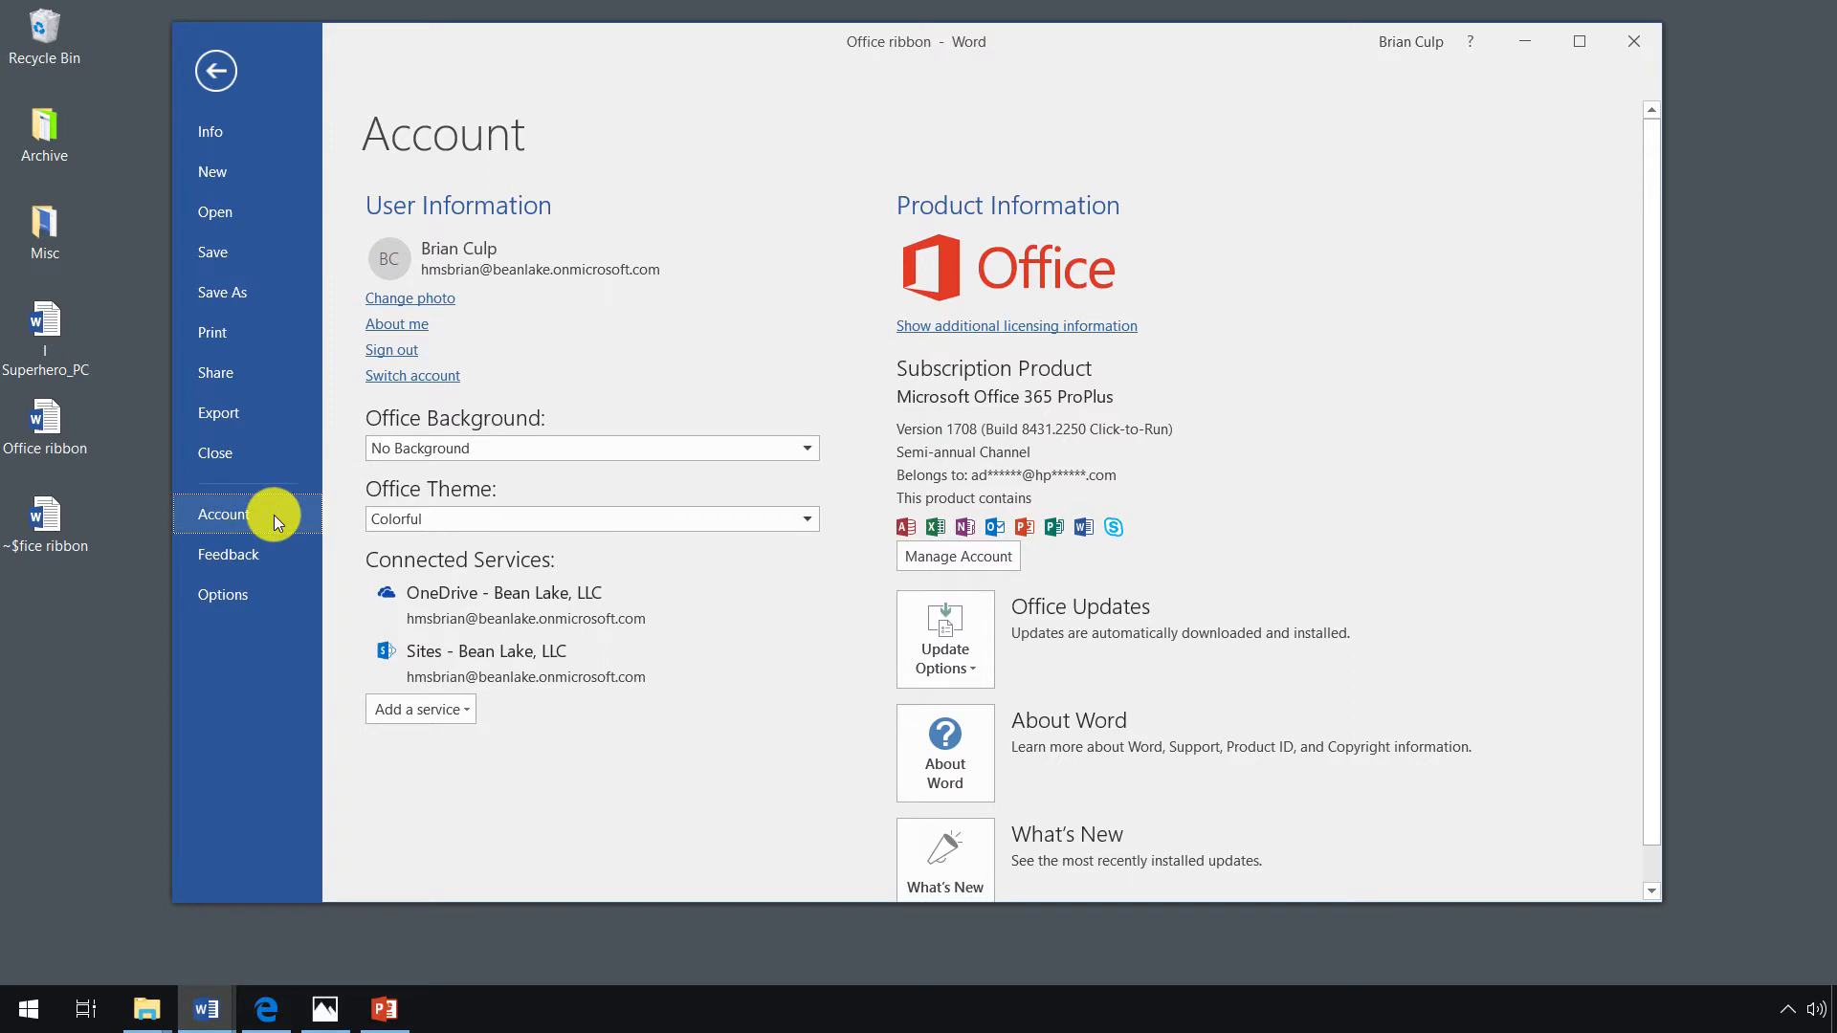
pyautogui.moveTo(350, 227)
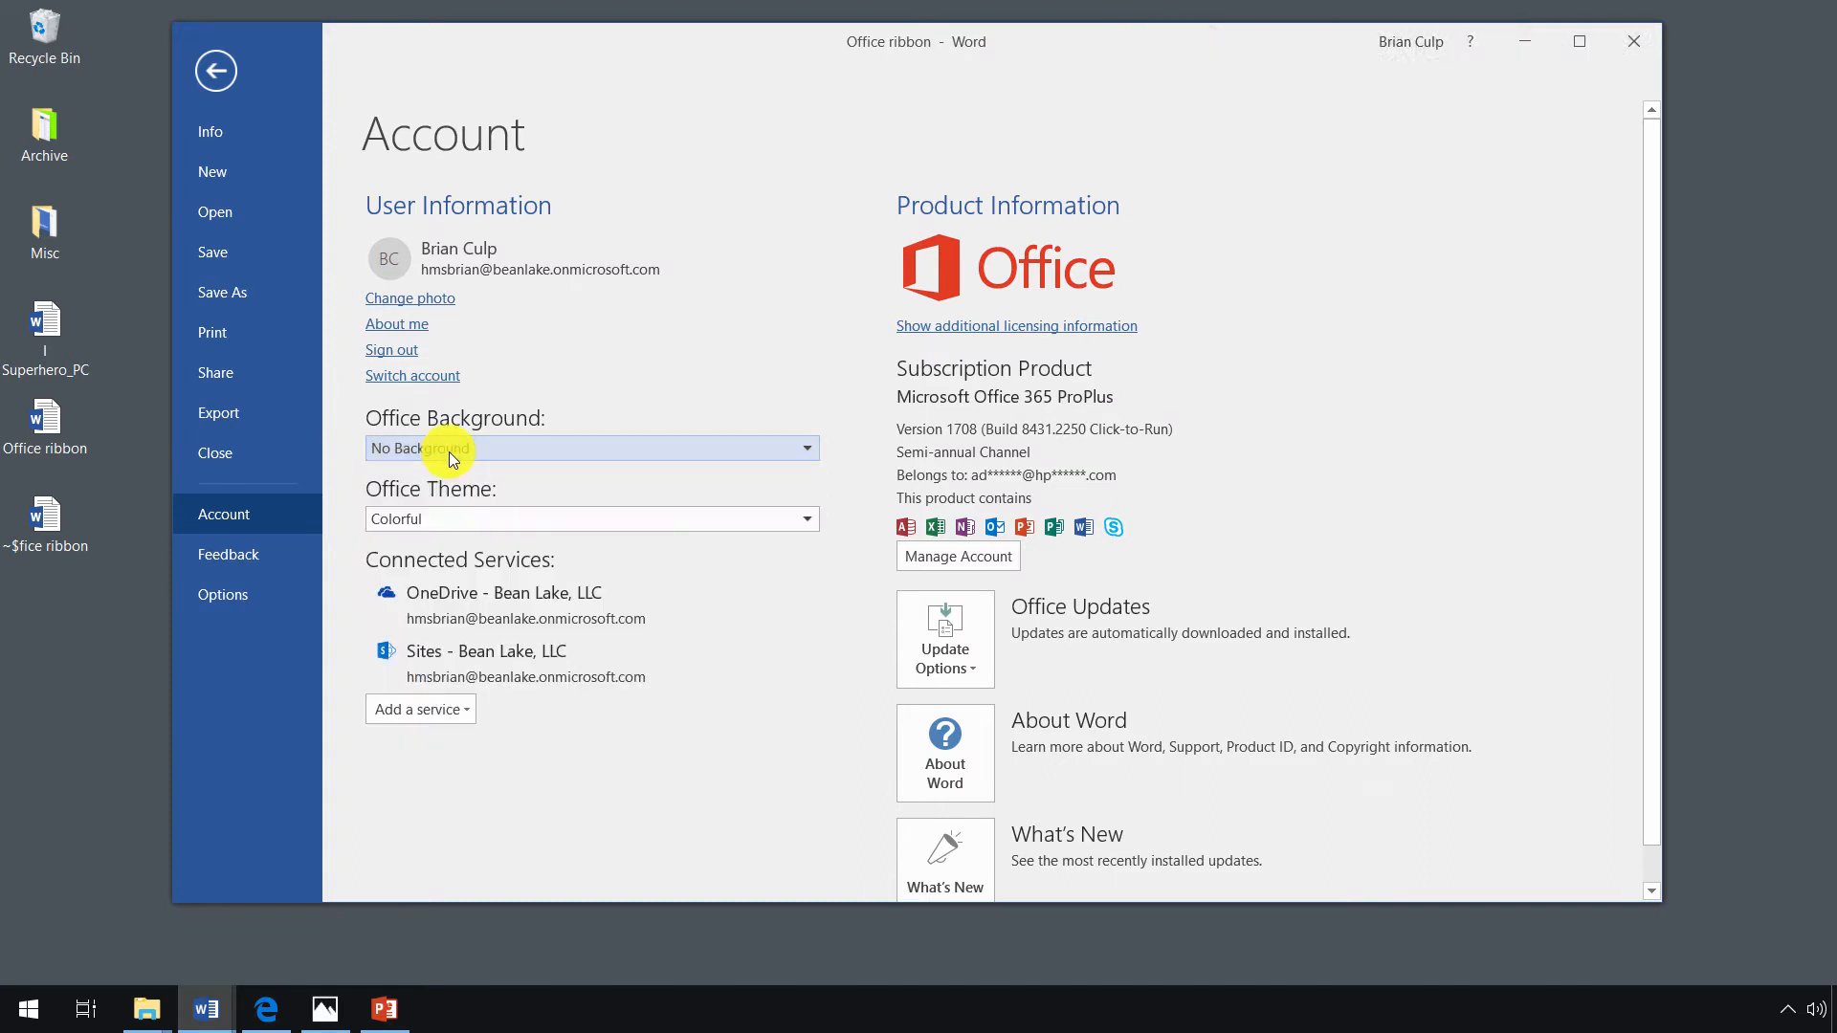
# Review the Office theme choices and keep the Colorful theme.
pyautogui.click(591, 519)
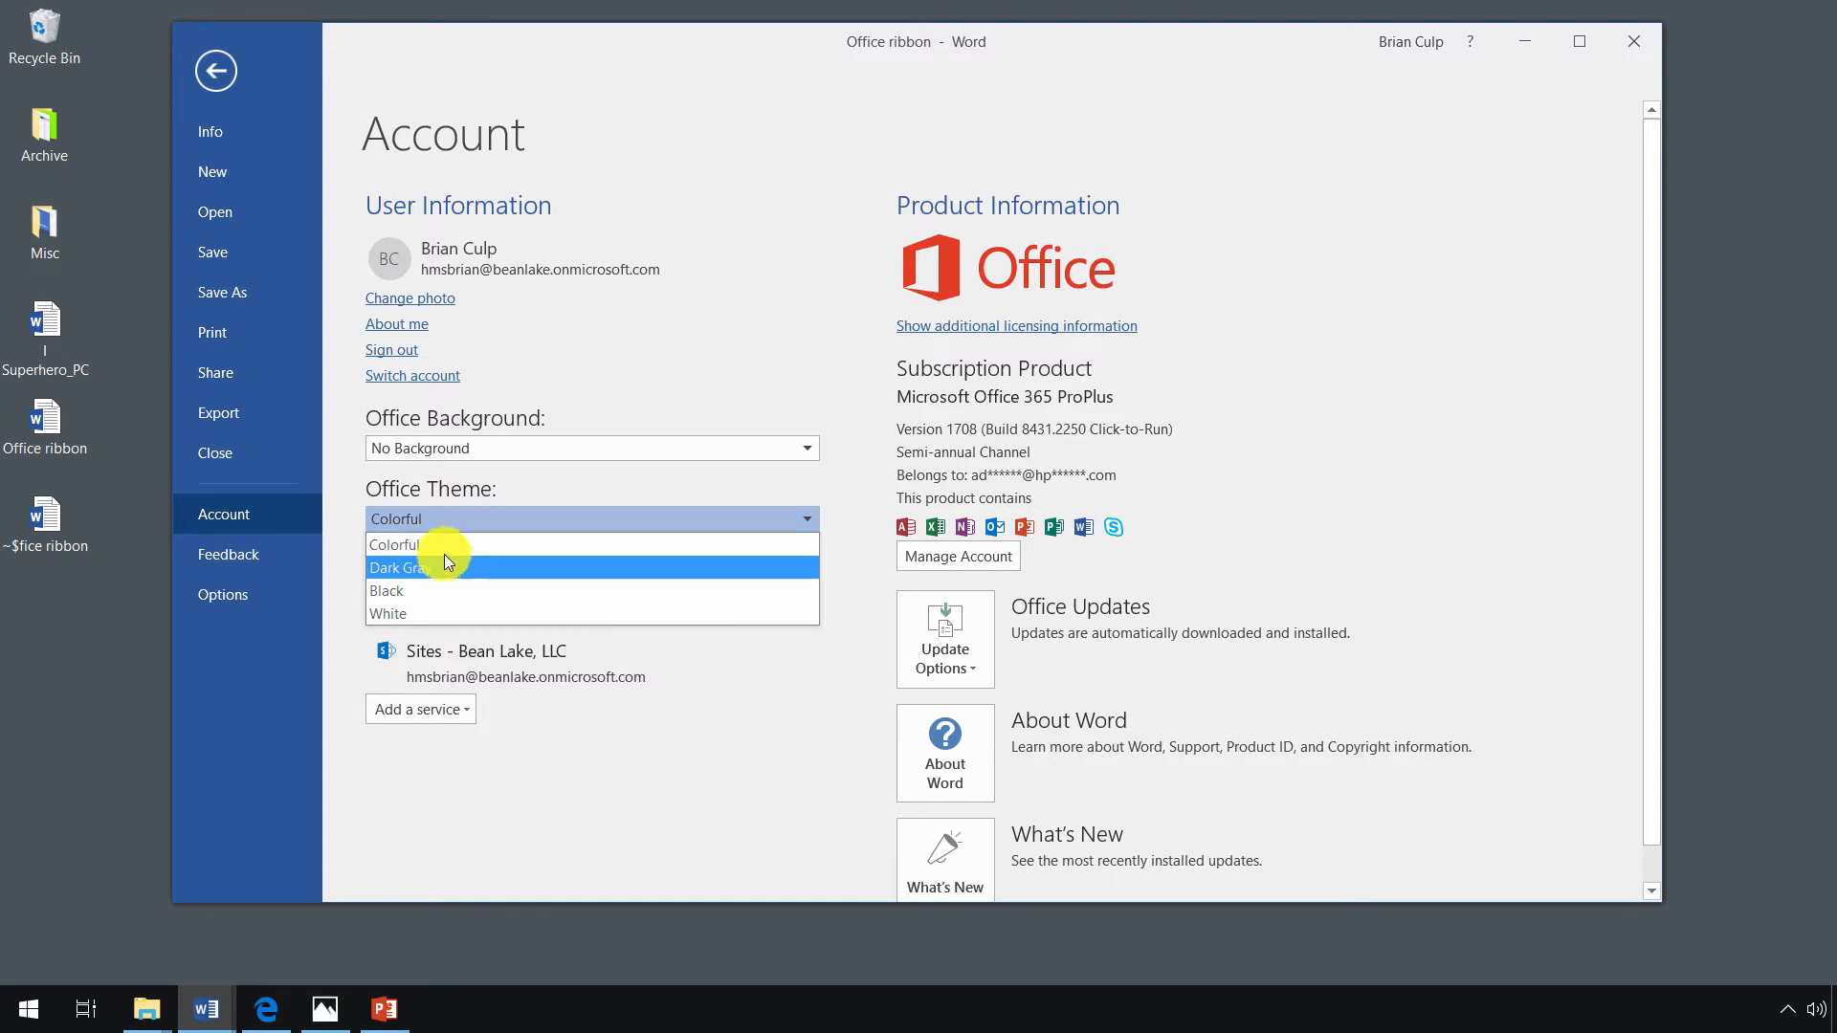
pyautogui.click(398, 541)
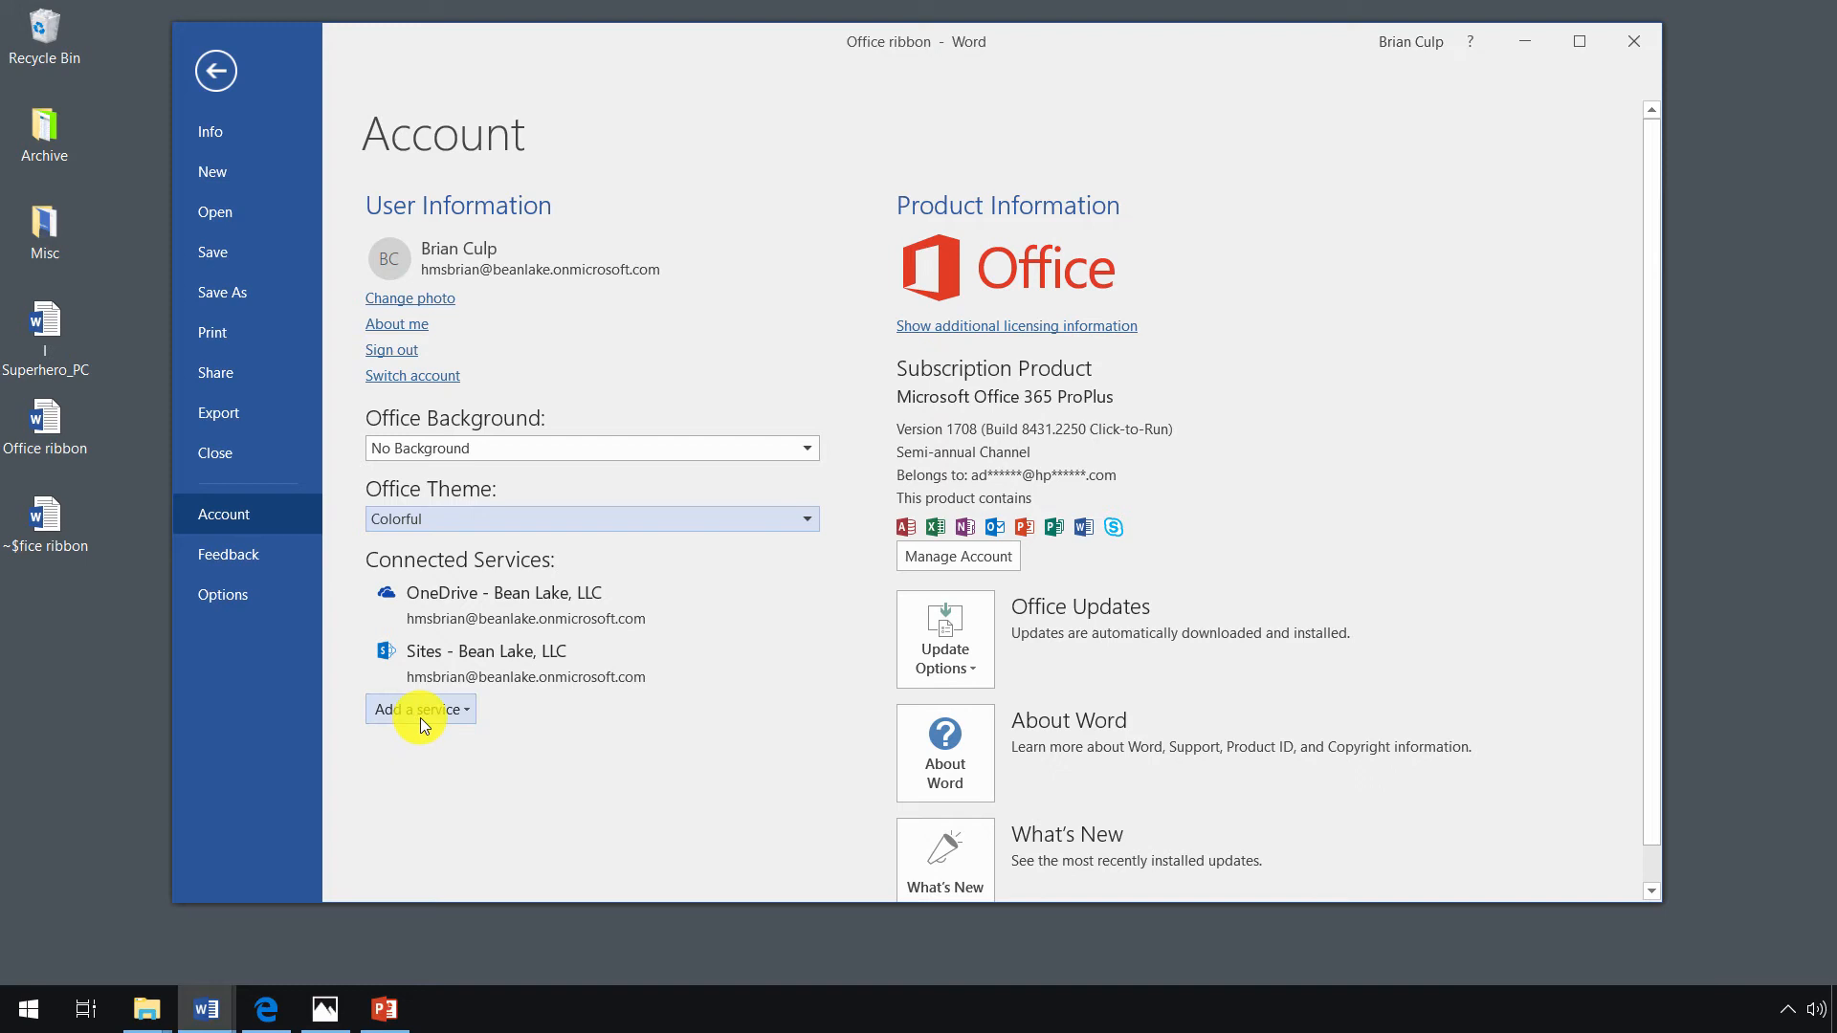
pyautogui.moveTo(358, 716)
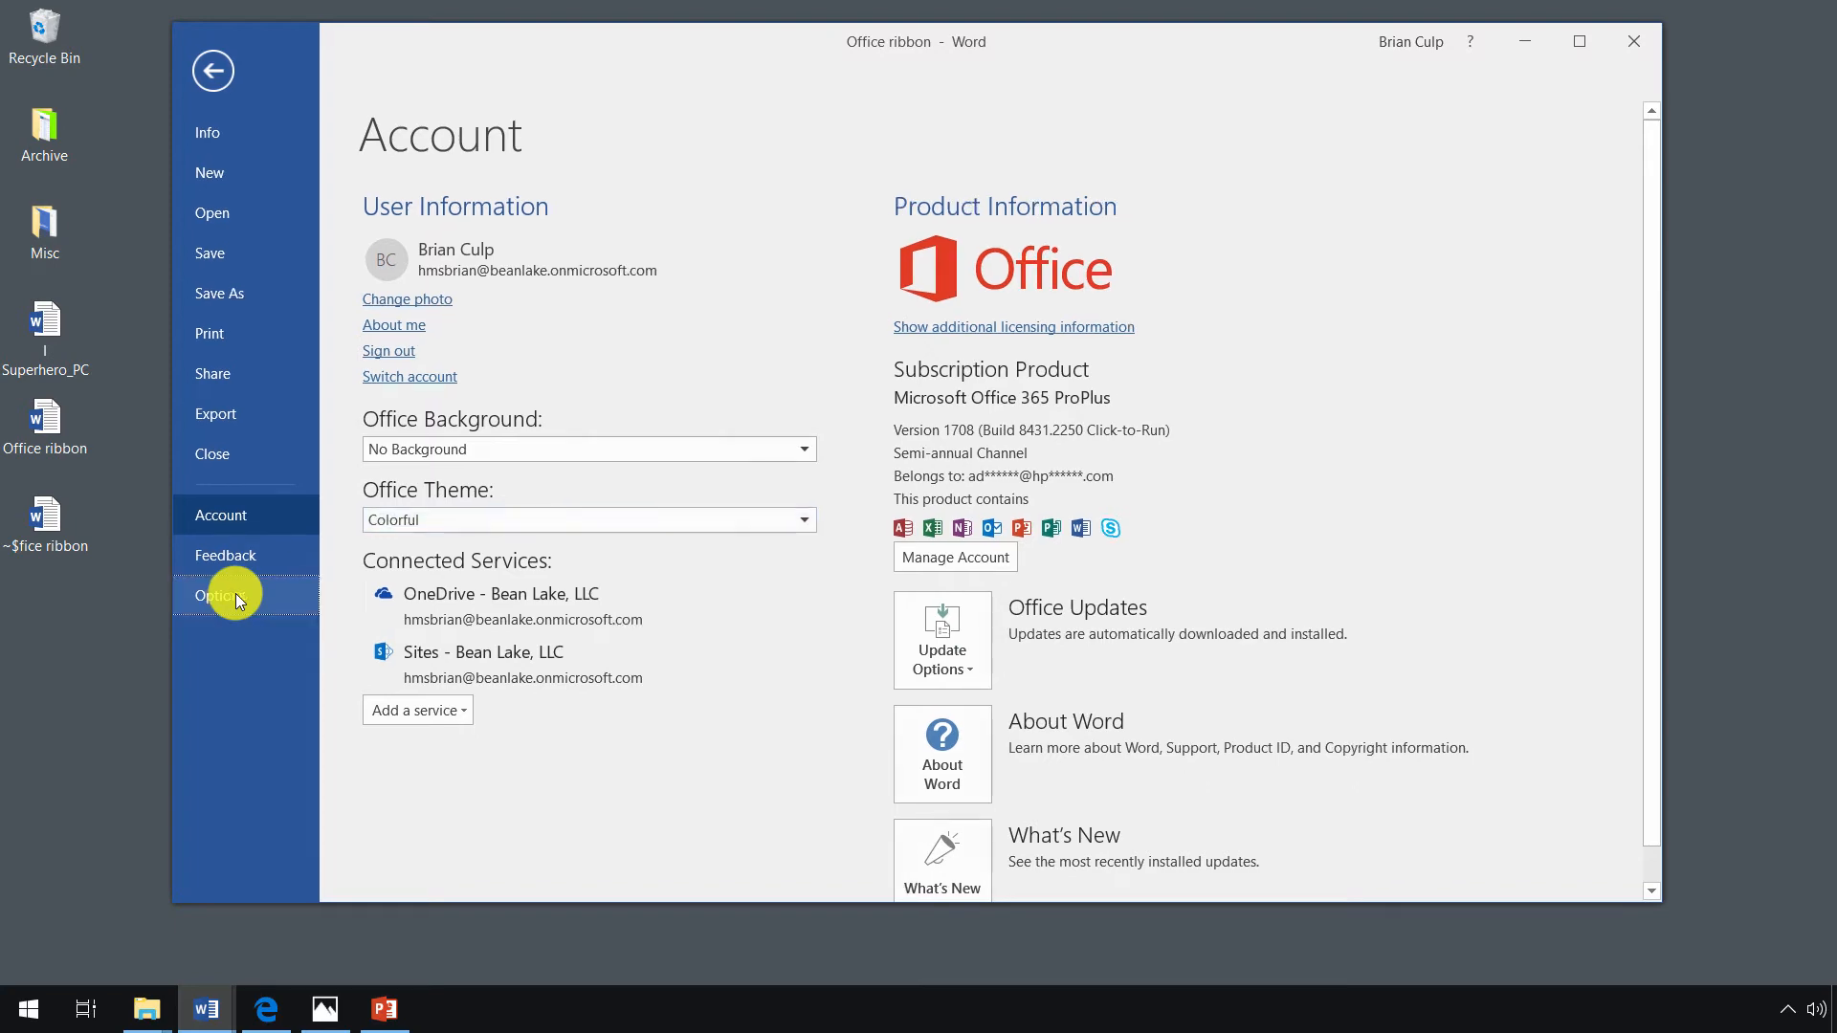
# In Word Options, view the Proofing spelling and grammar settings, then return to General.
pyautogui.click(222, 595)
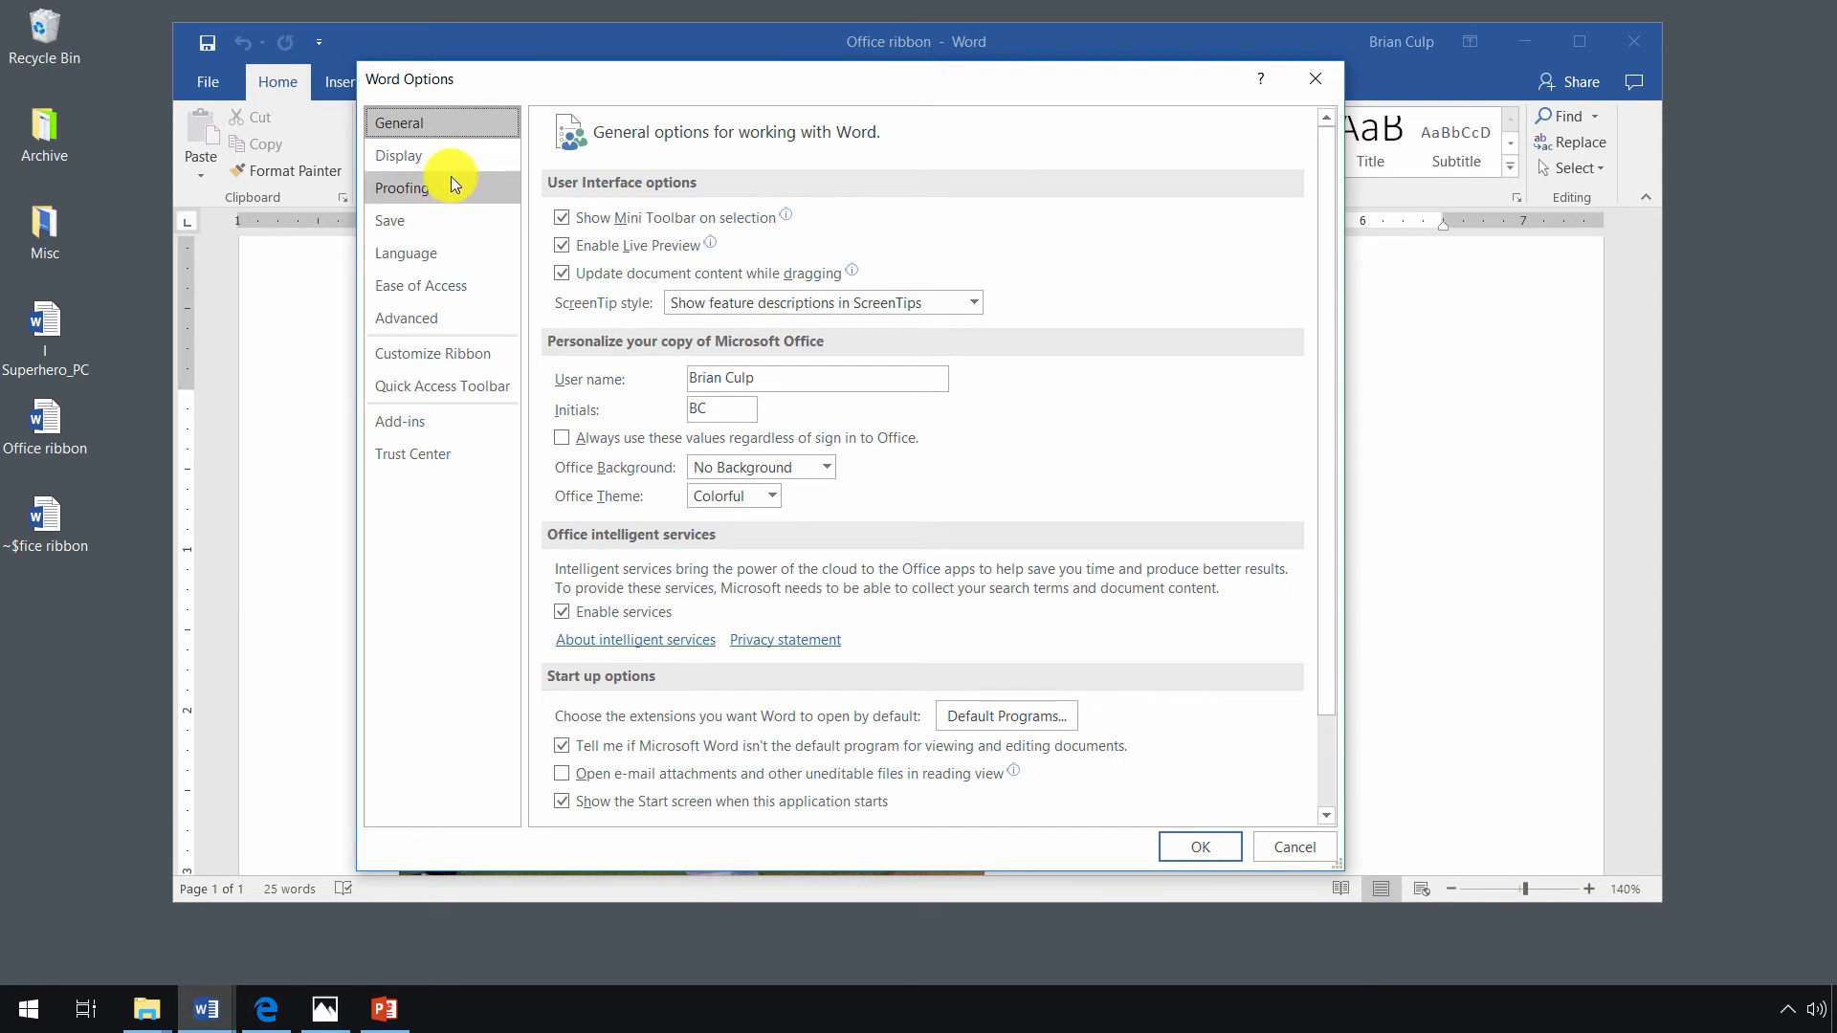
pyautogui.click(402, 187)
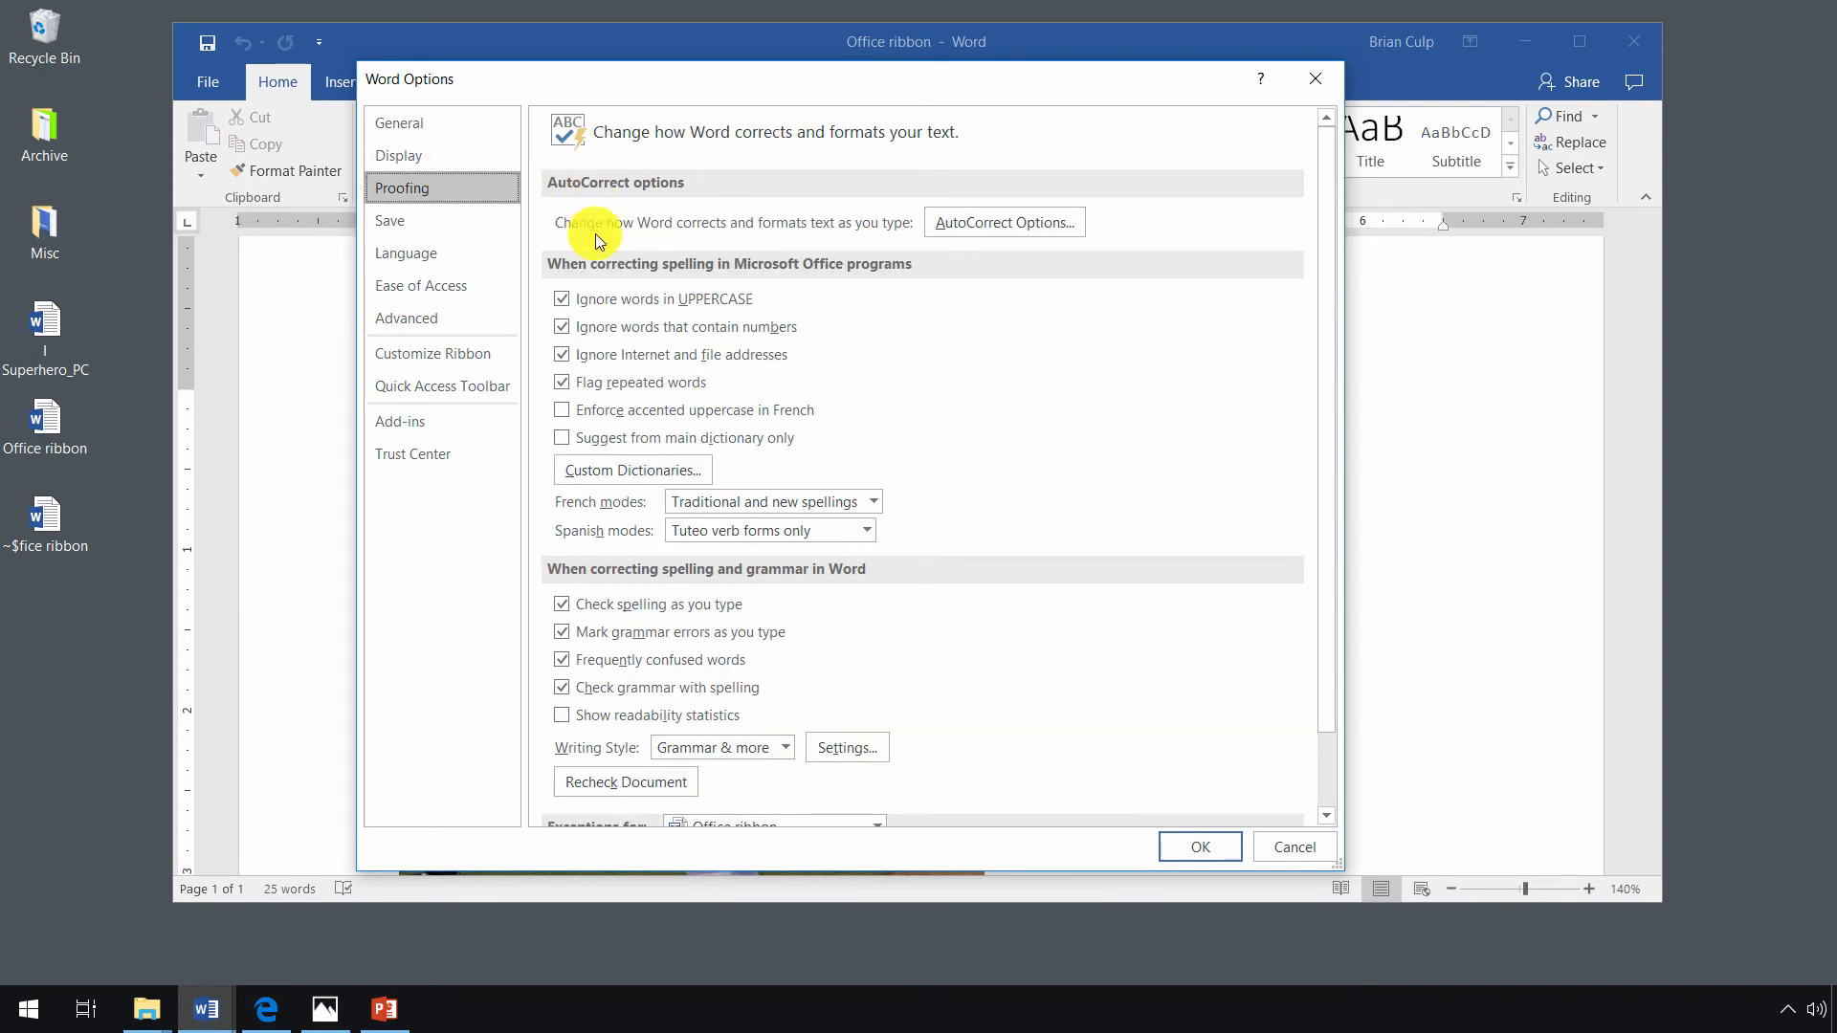
pyautogui.moveTo(901, 620)
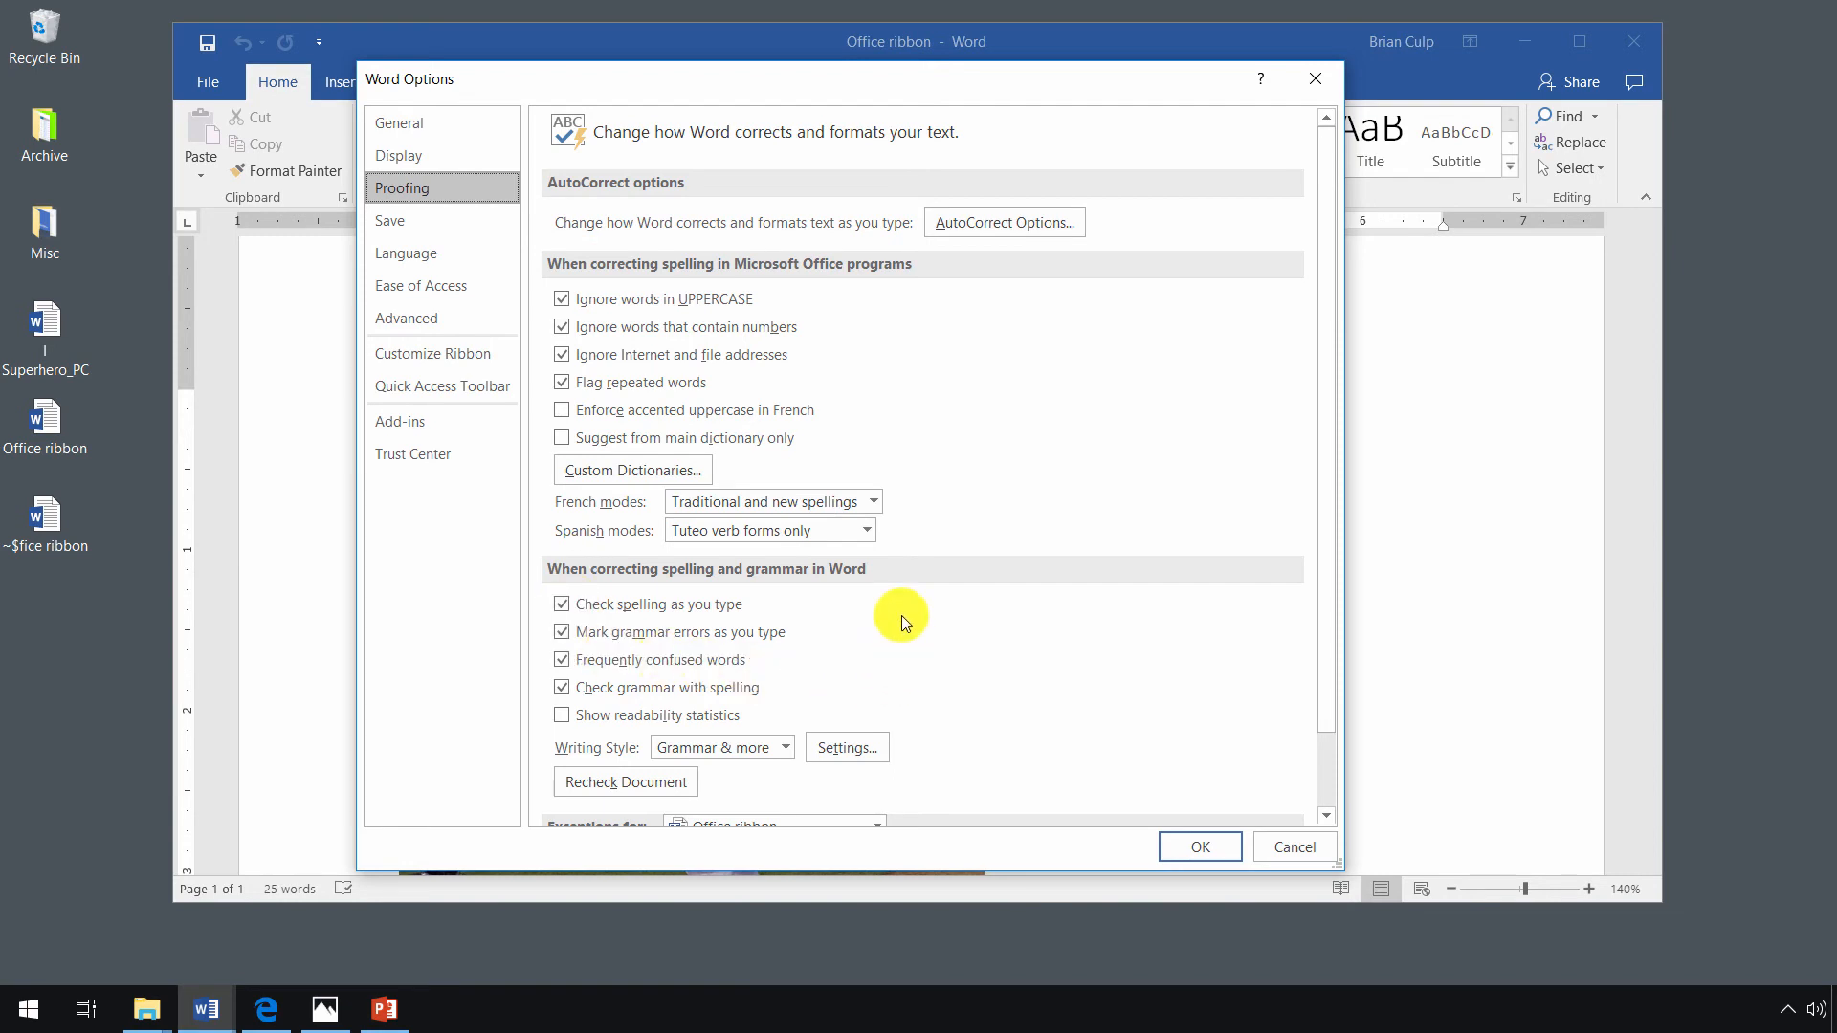
pyautogui.moveTo(425, 153)
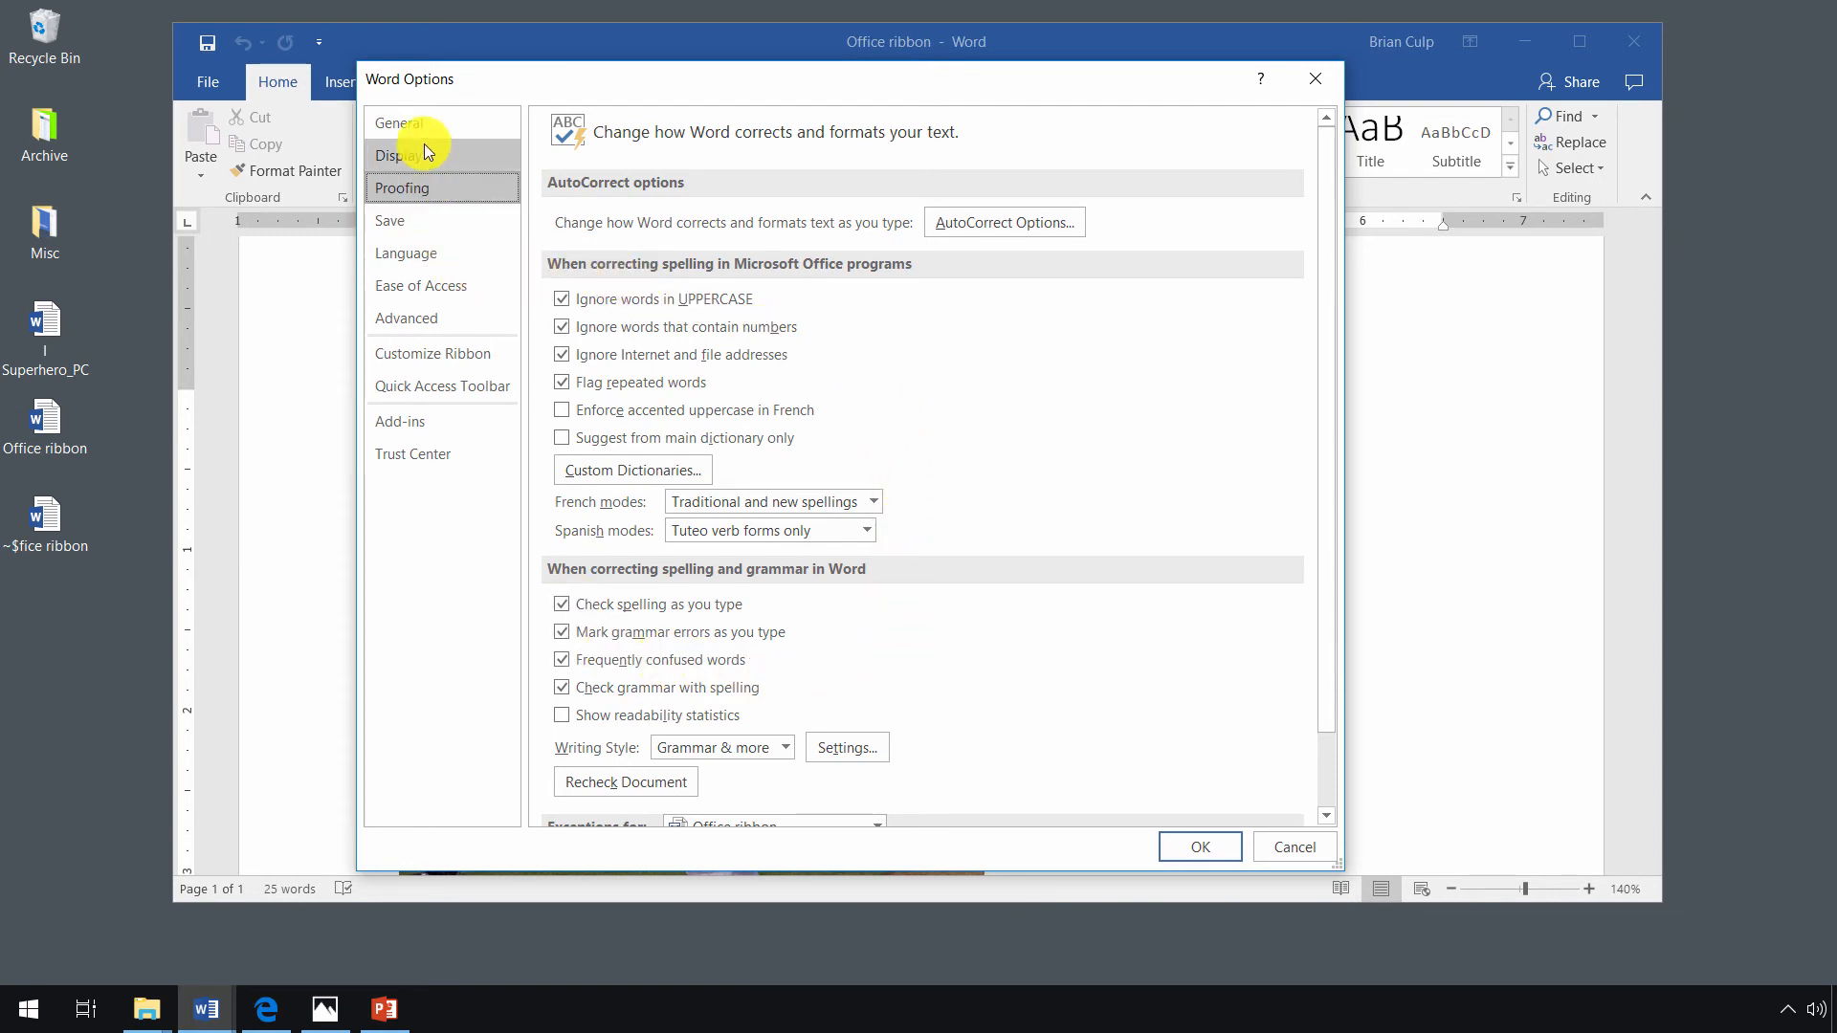
pyautogui.click(398, 122)
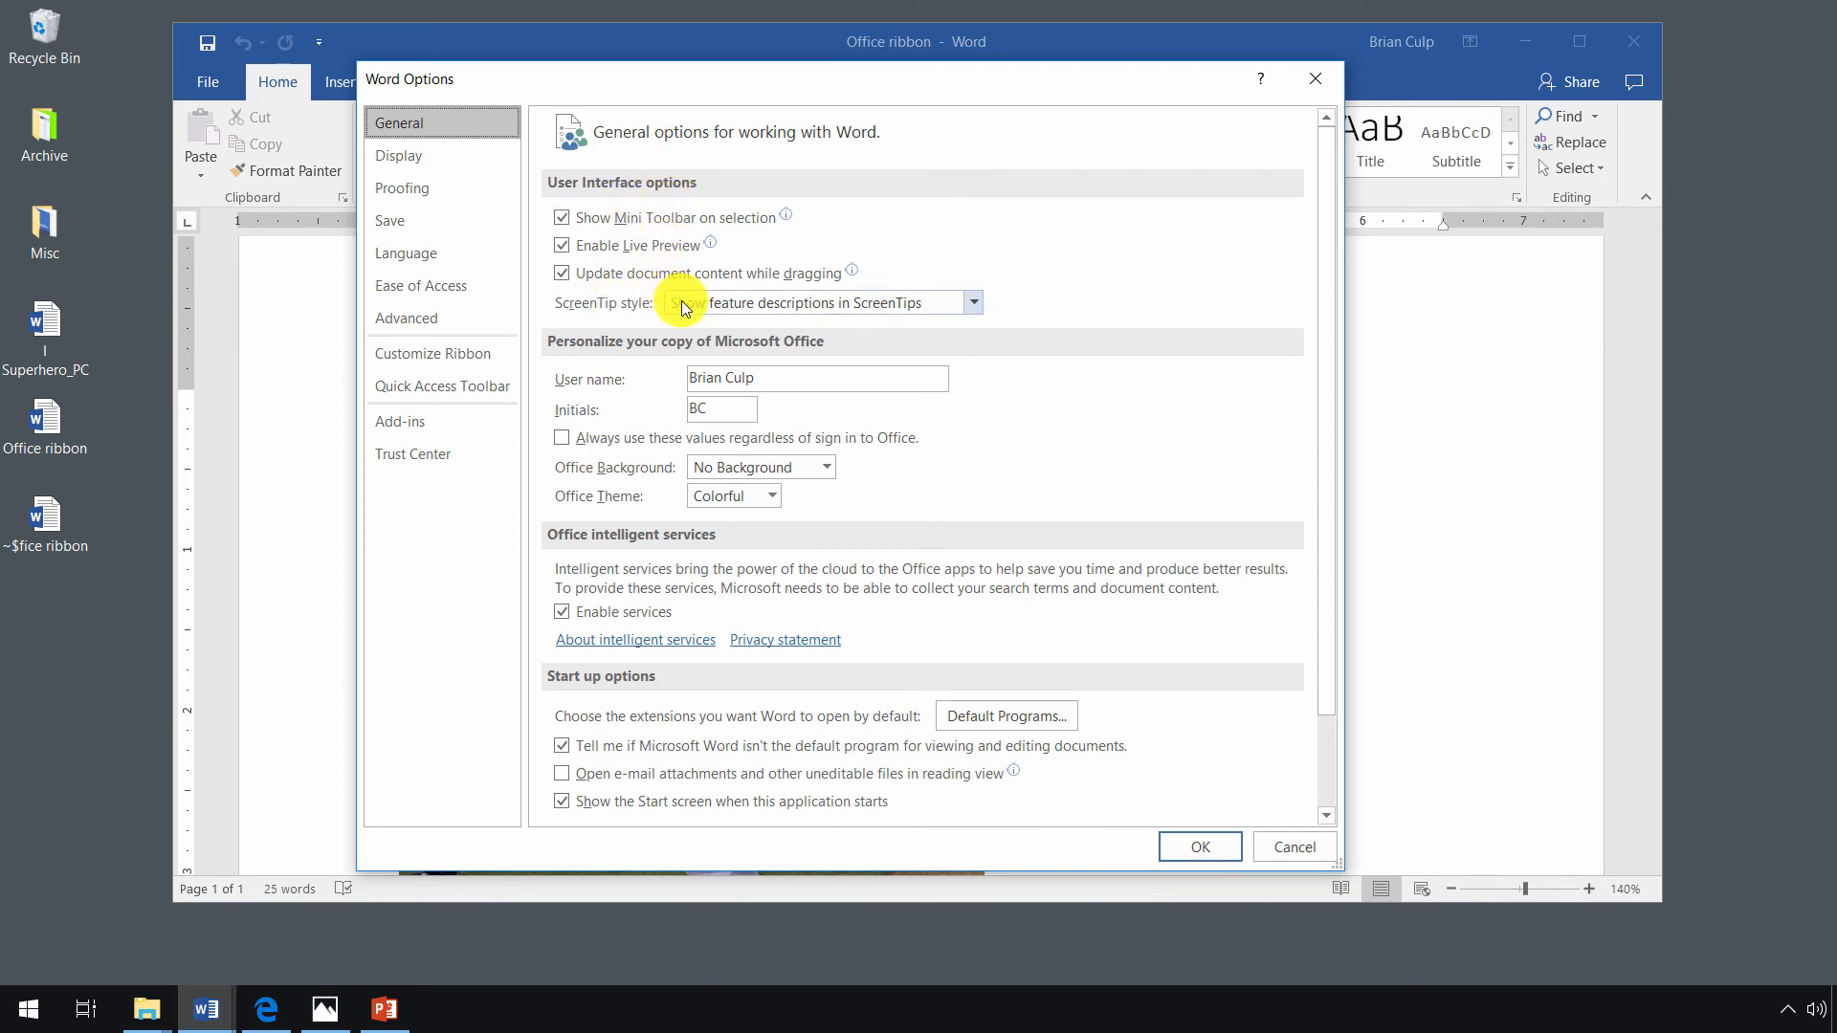
# List the ScreenTip style choices on the Word Options General page.
pyautogui.click(972, 302)
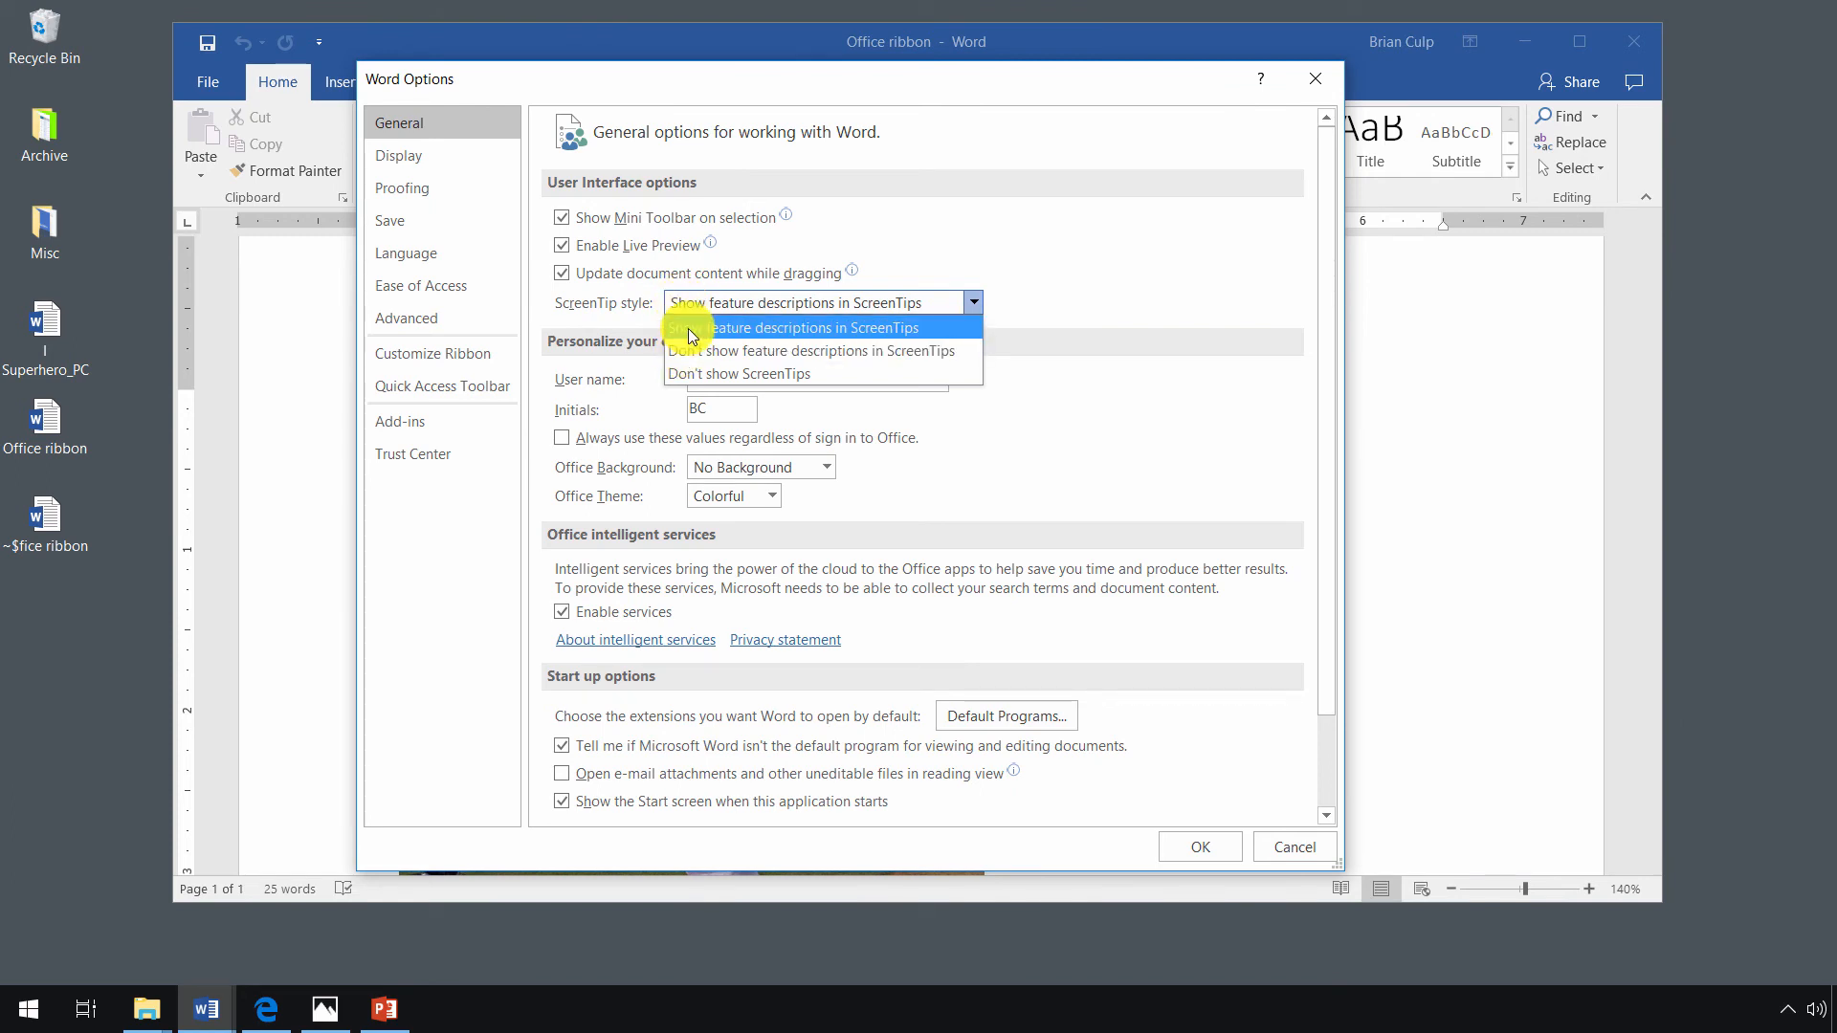
pyautogui.moveTo(691, 350)
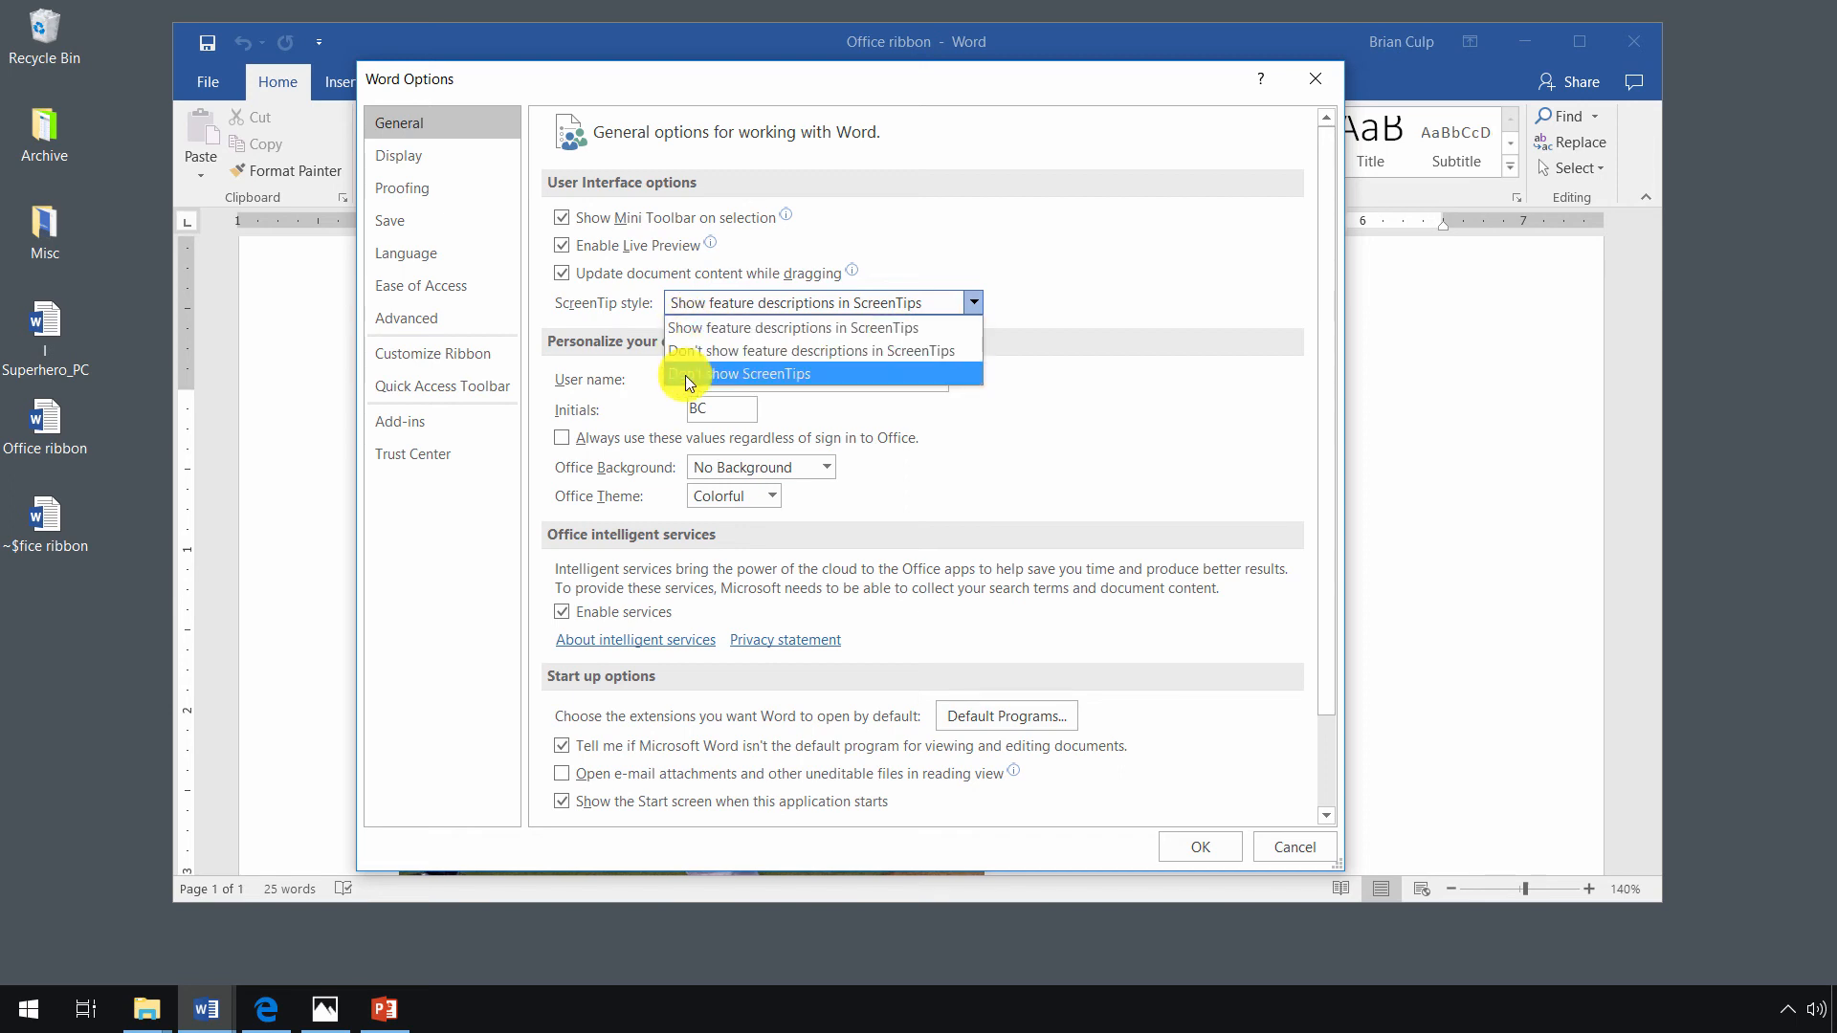
pyautogui.moveTo(689, 360)
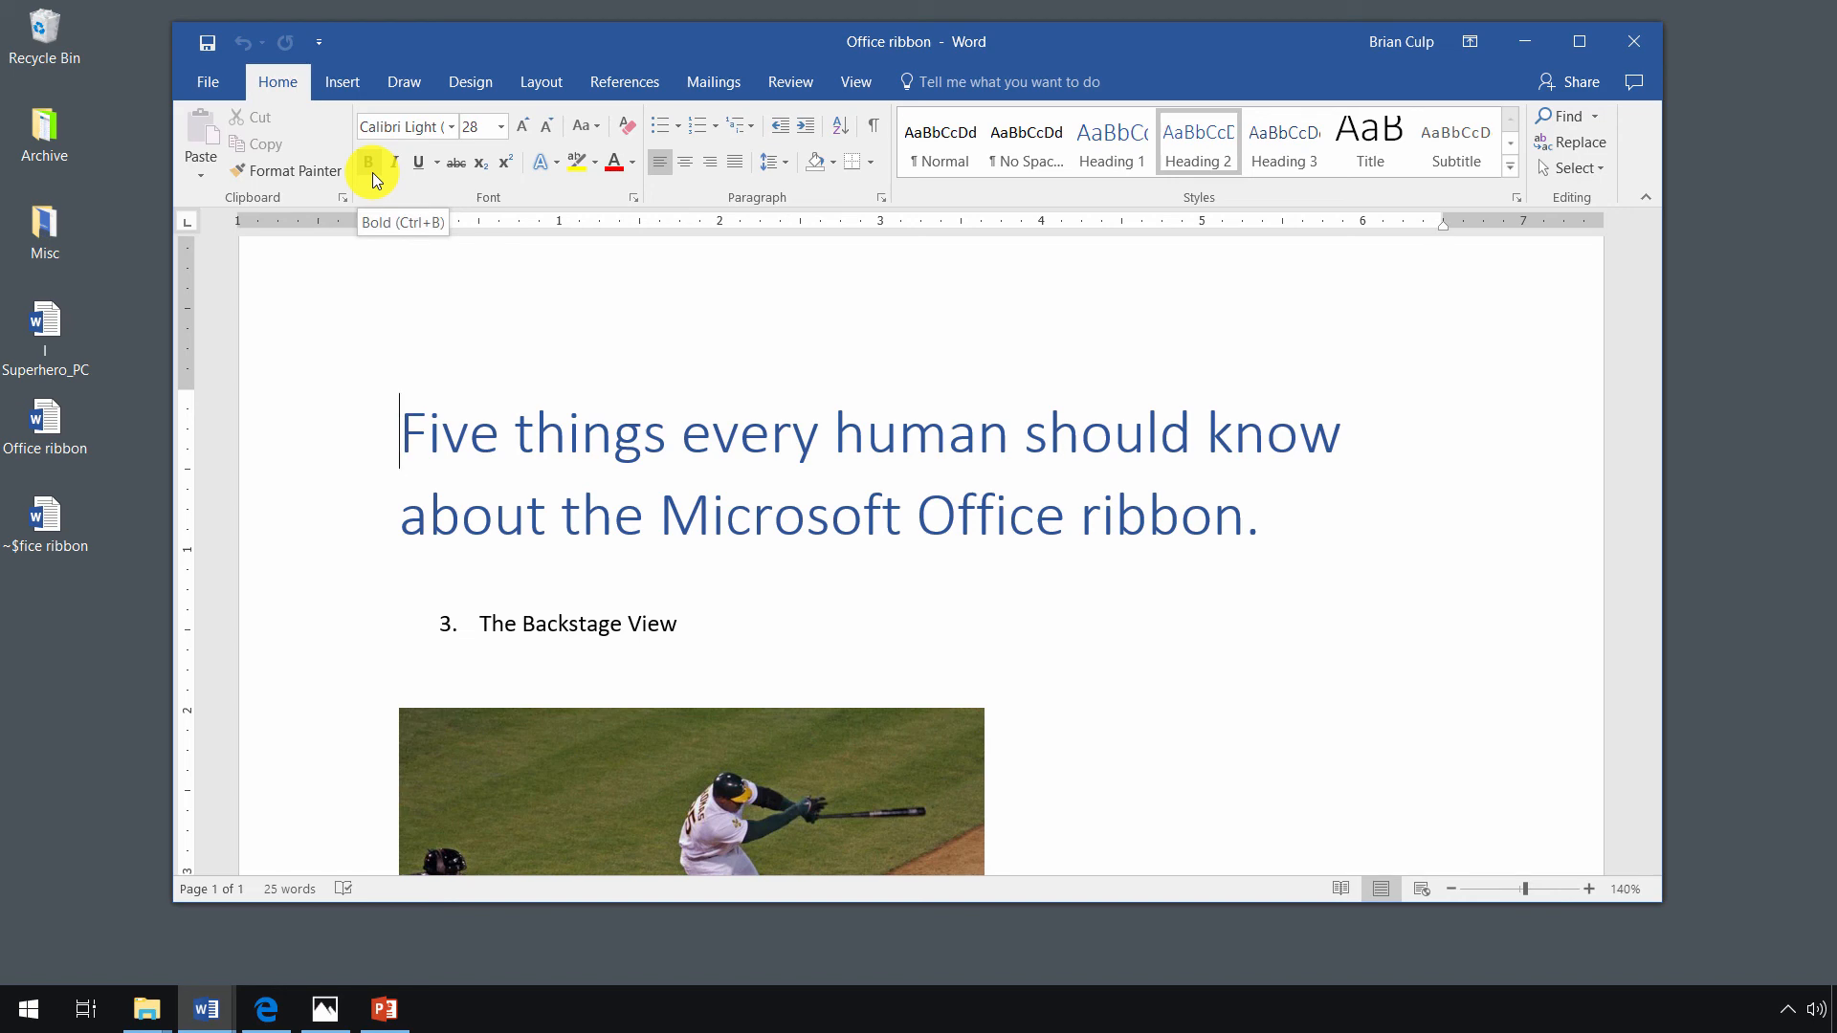
pyautogui.moveTo(398, 161)
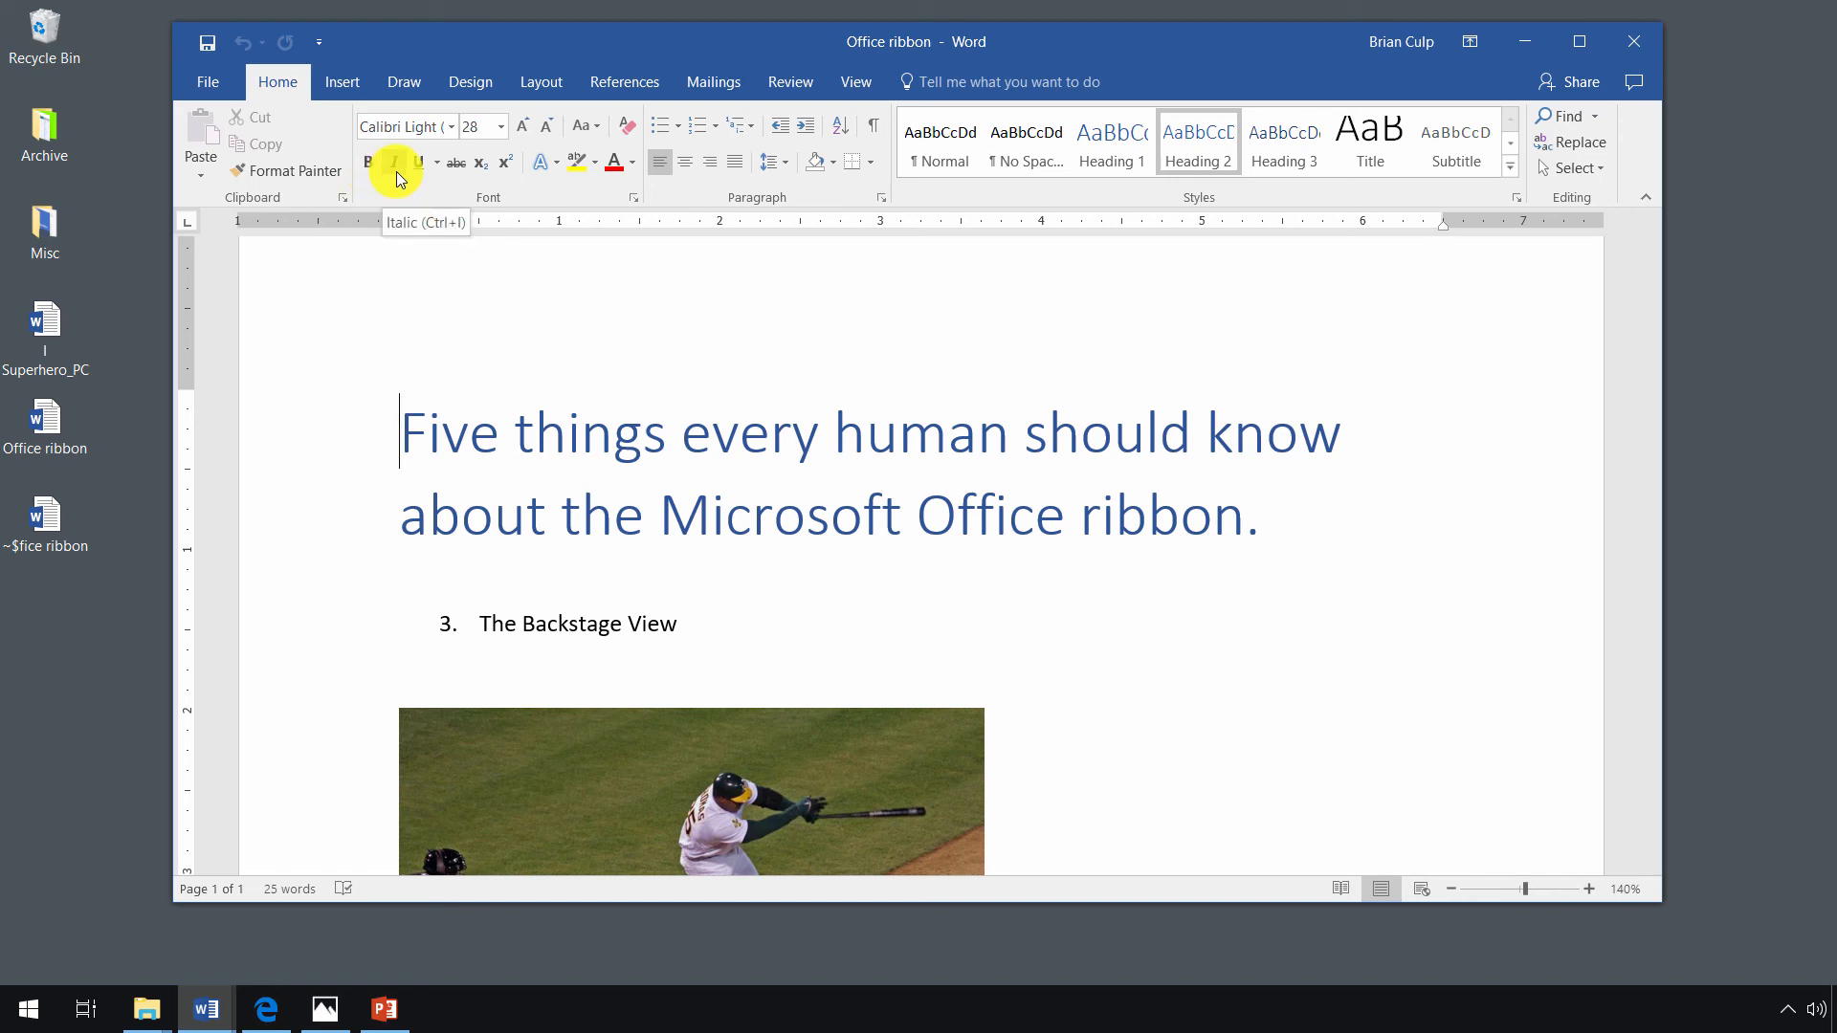
pyautogui.moveTo(368, 161)
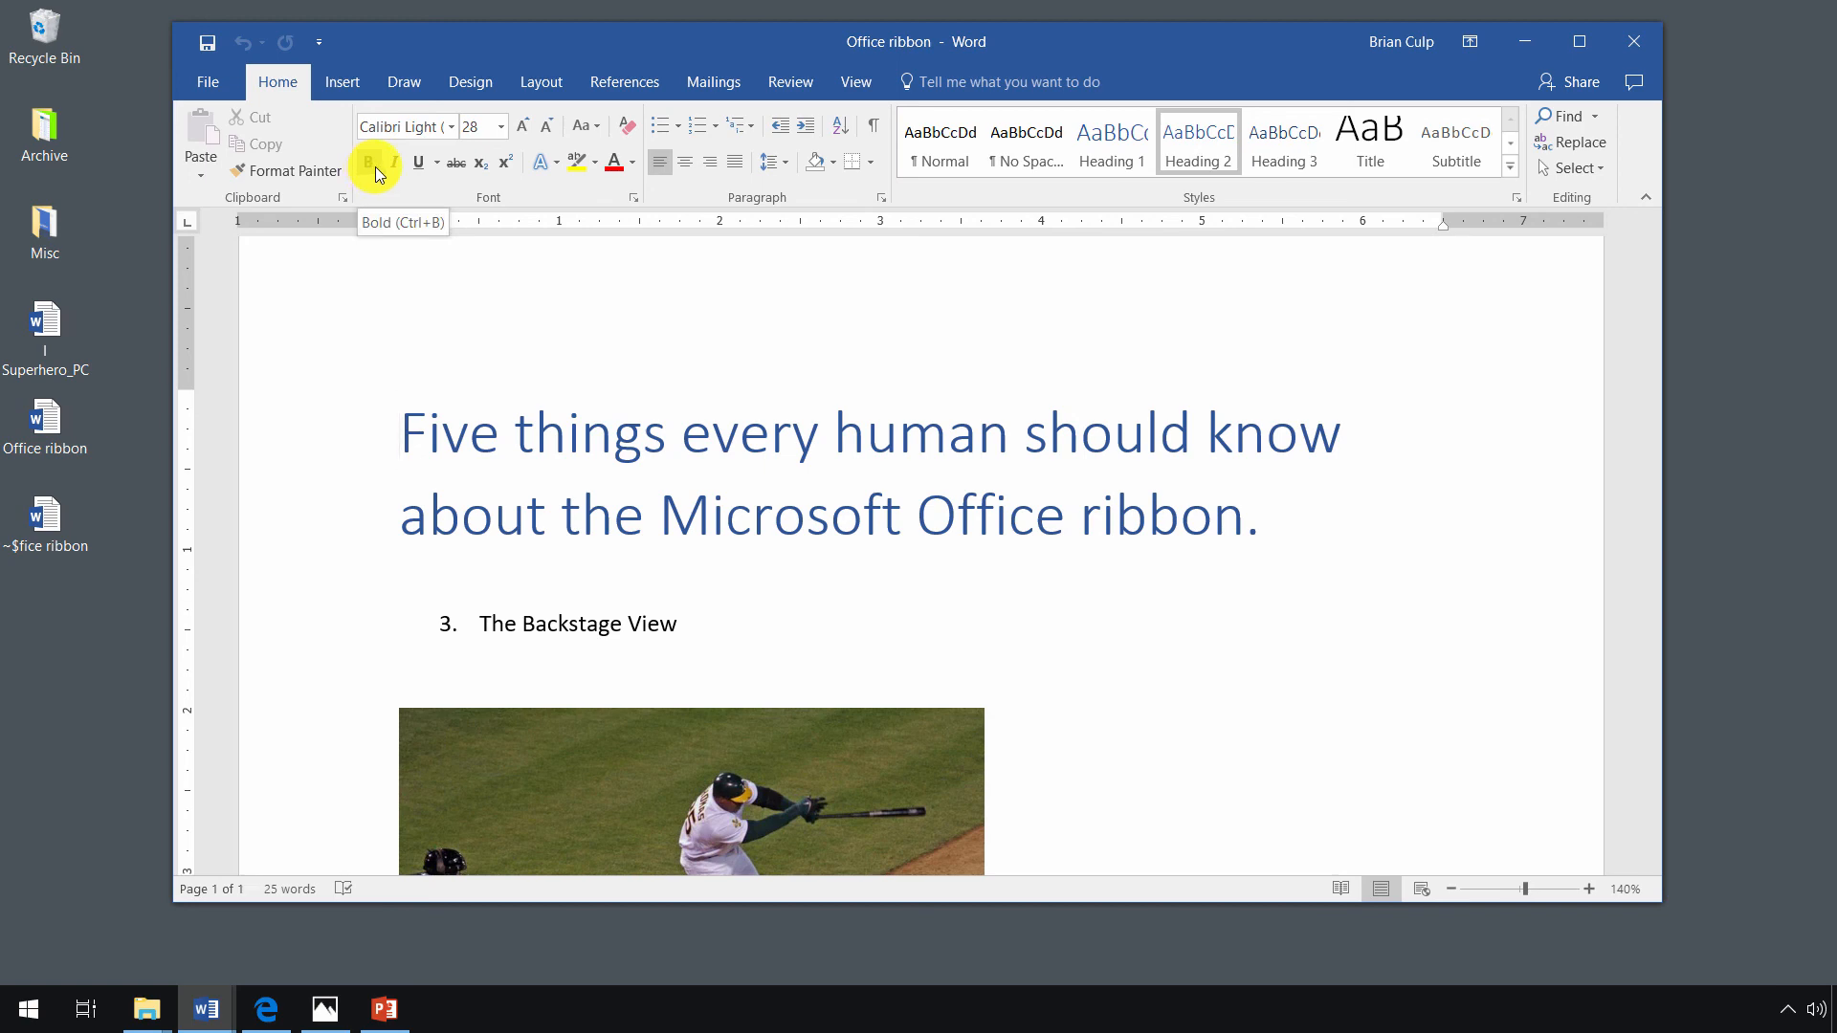
pyautogui.click(404, 432)
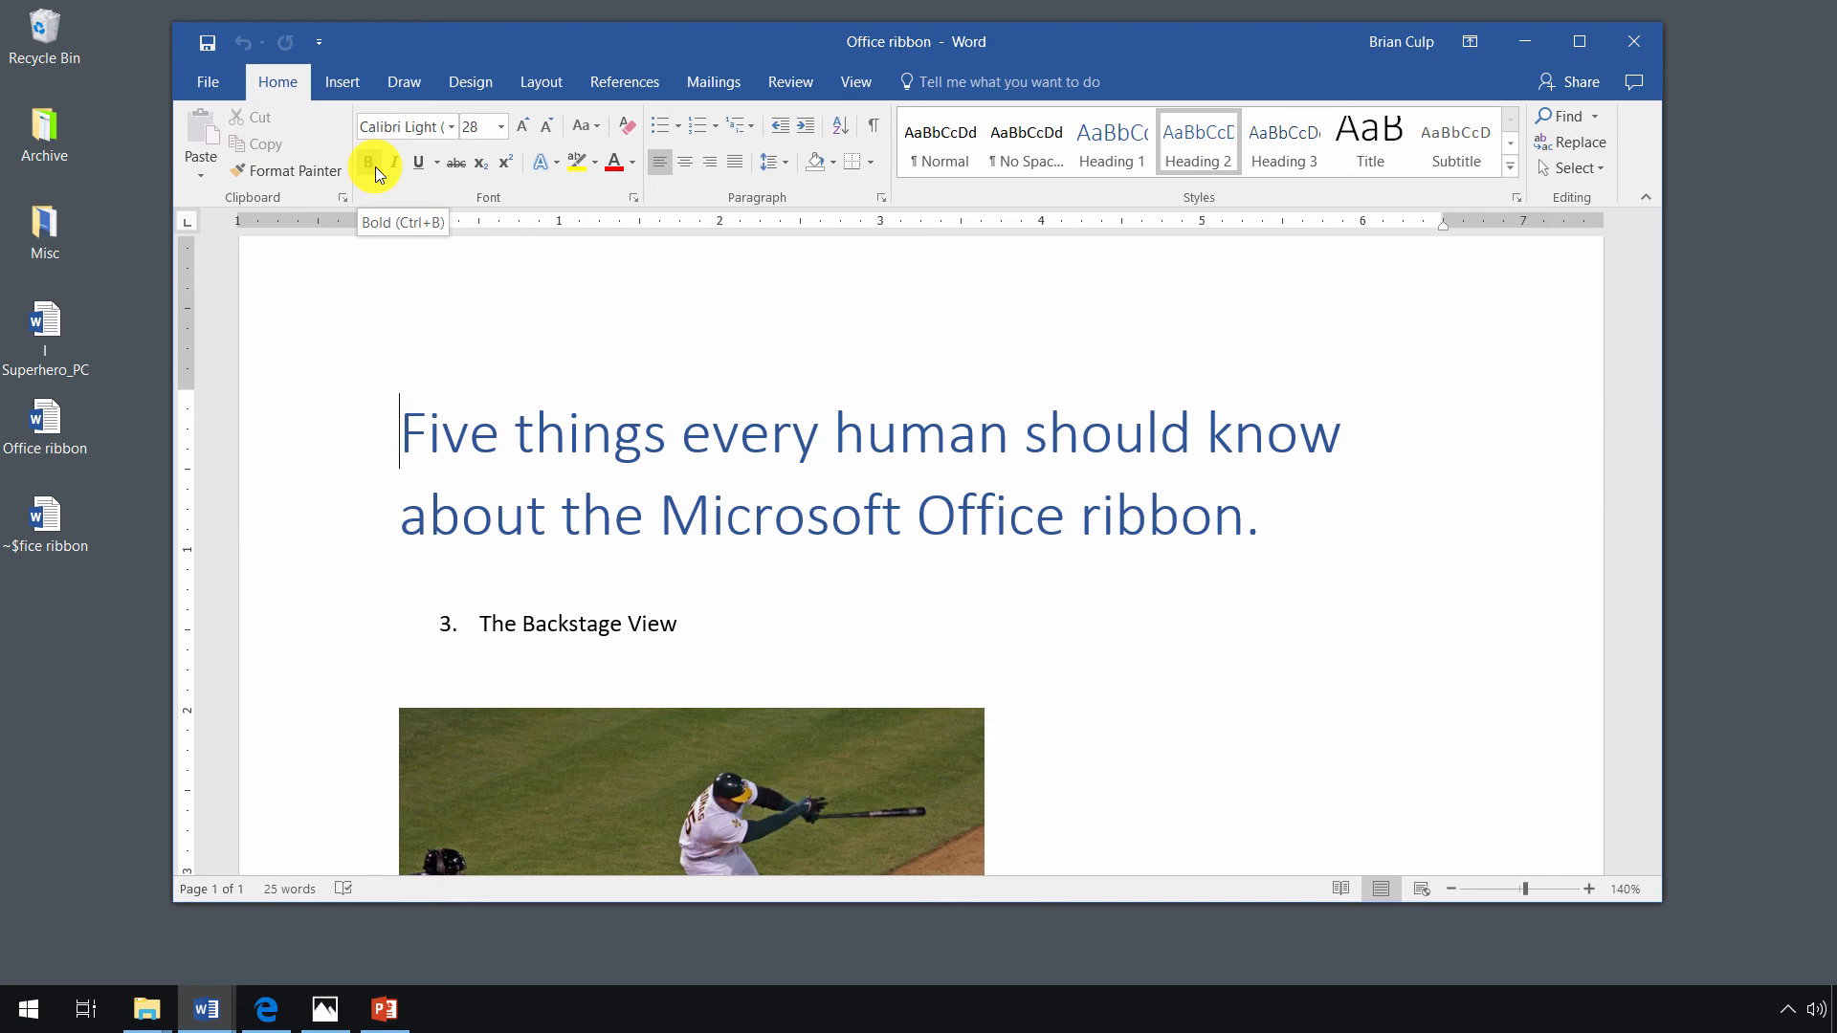
pyautogui.moveTo(209, 82)
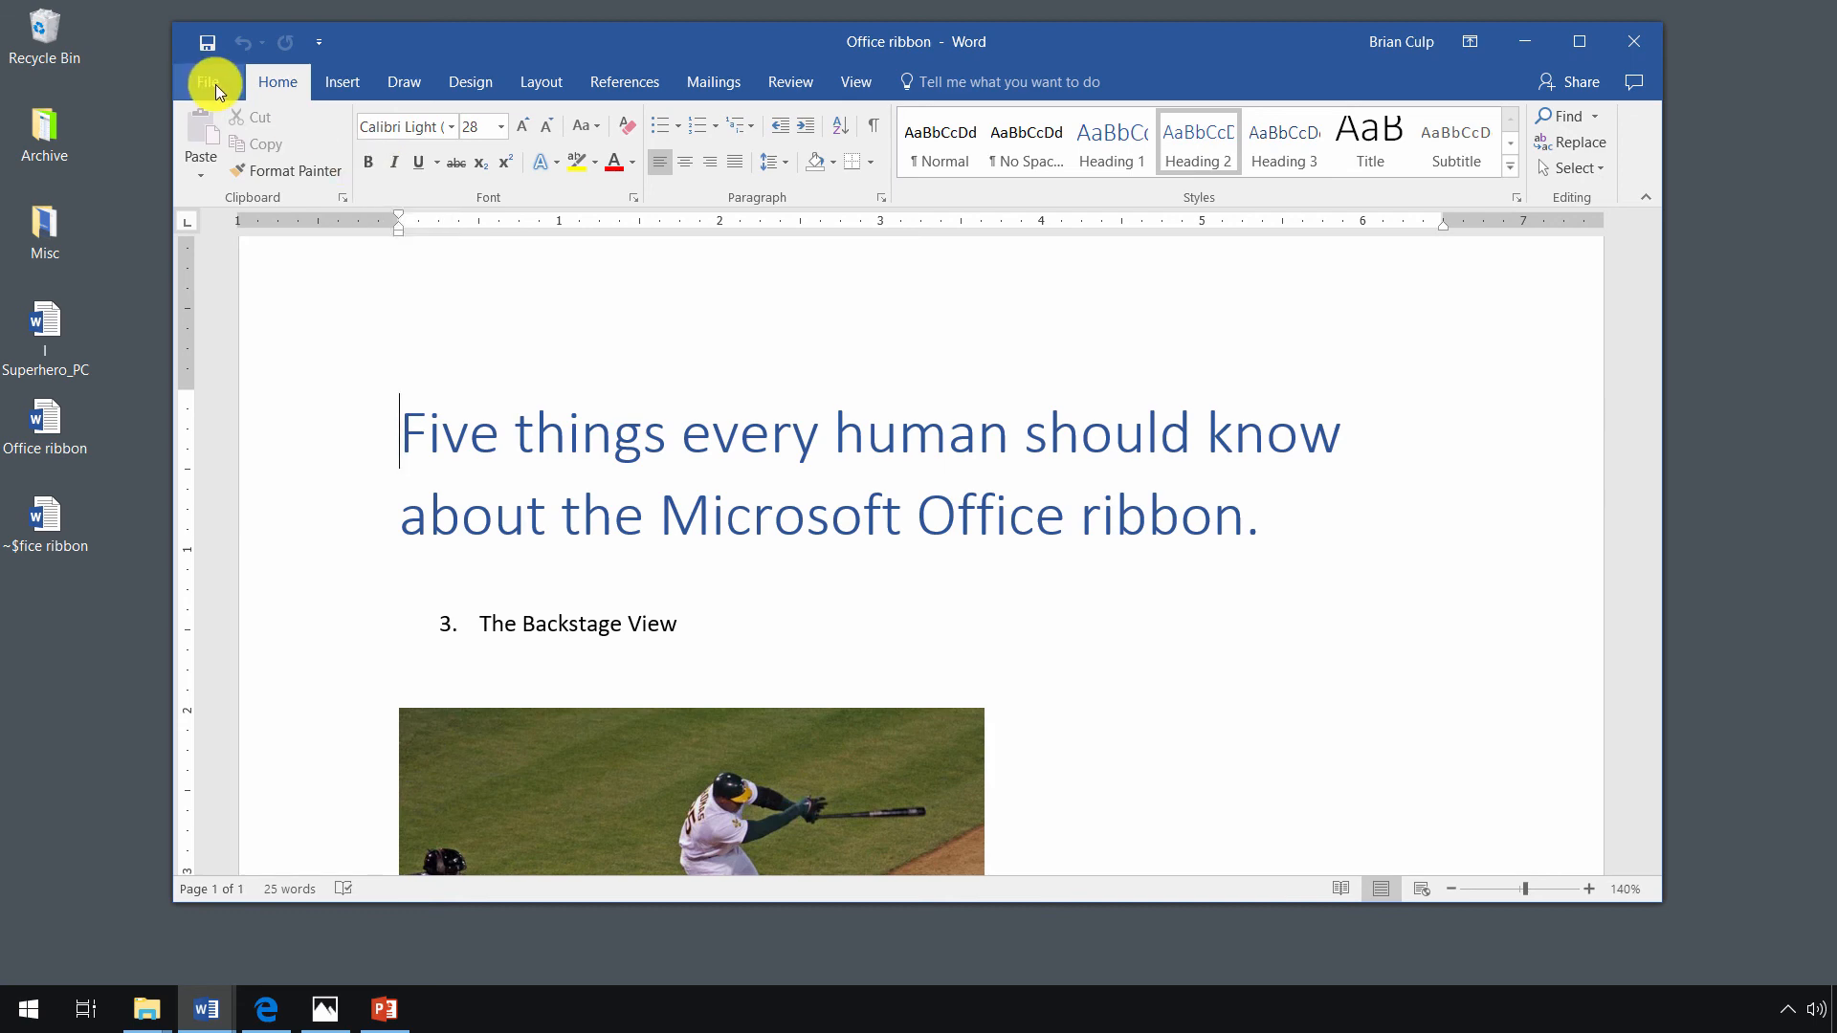
# Return to Word Options General and list the ScreenTip style choices, descriptions currently off.
pyautogui.click(210, 82)
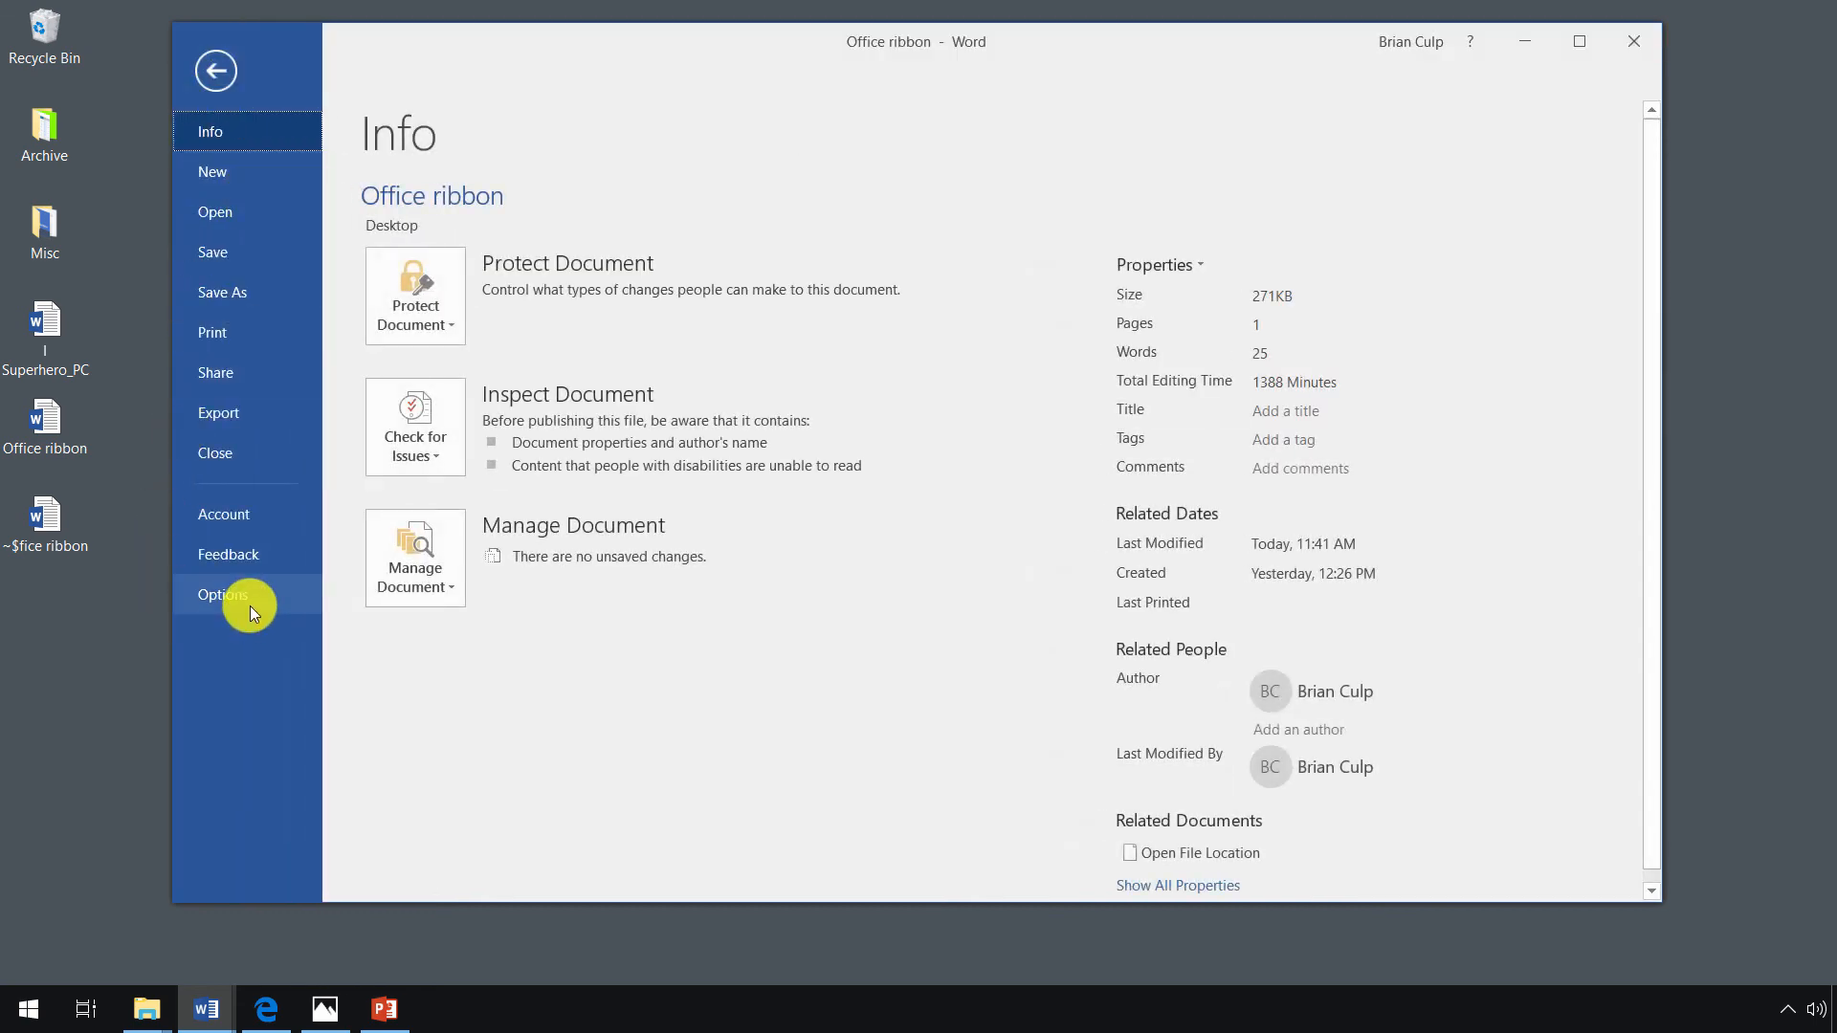
pyautogui.click(222, 596)
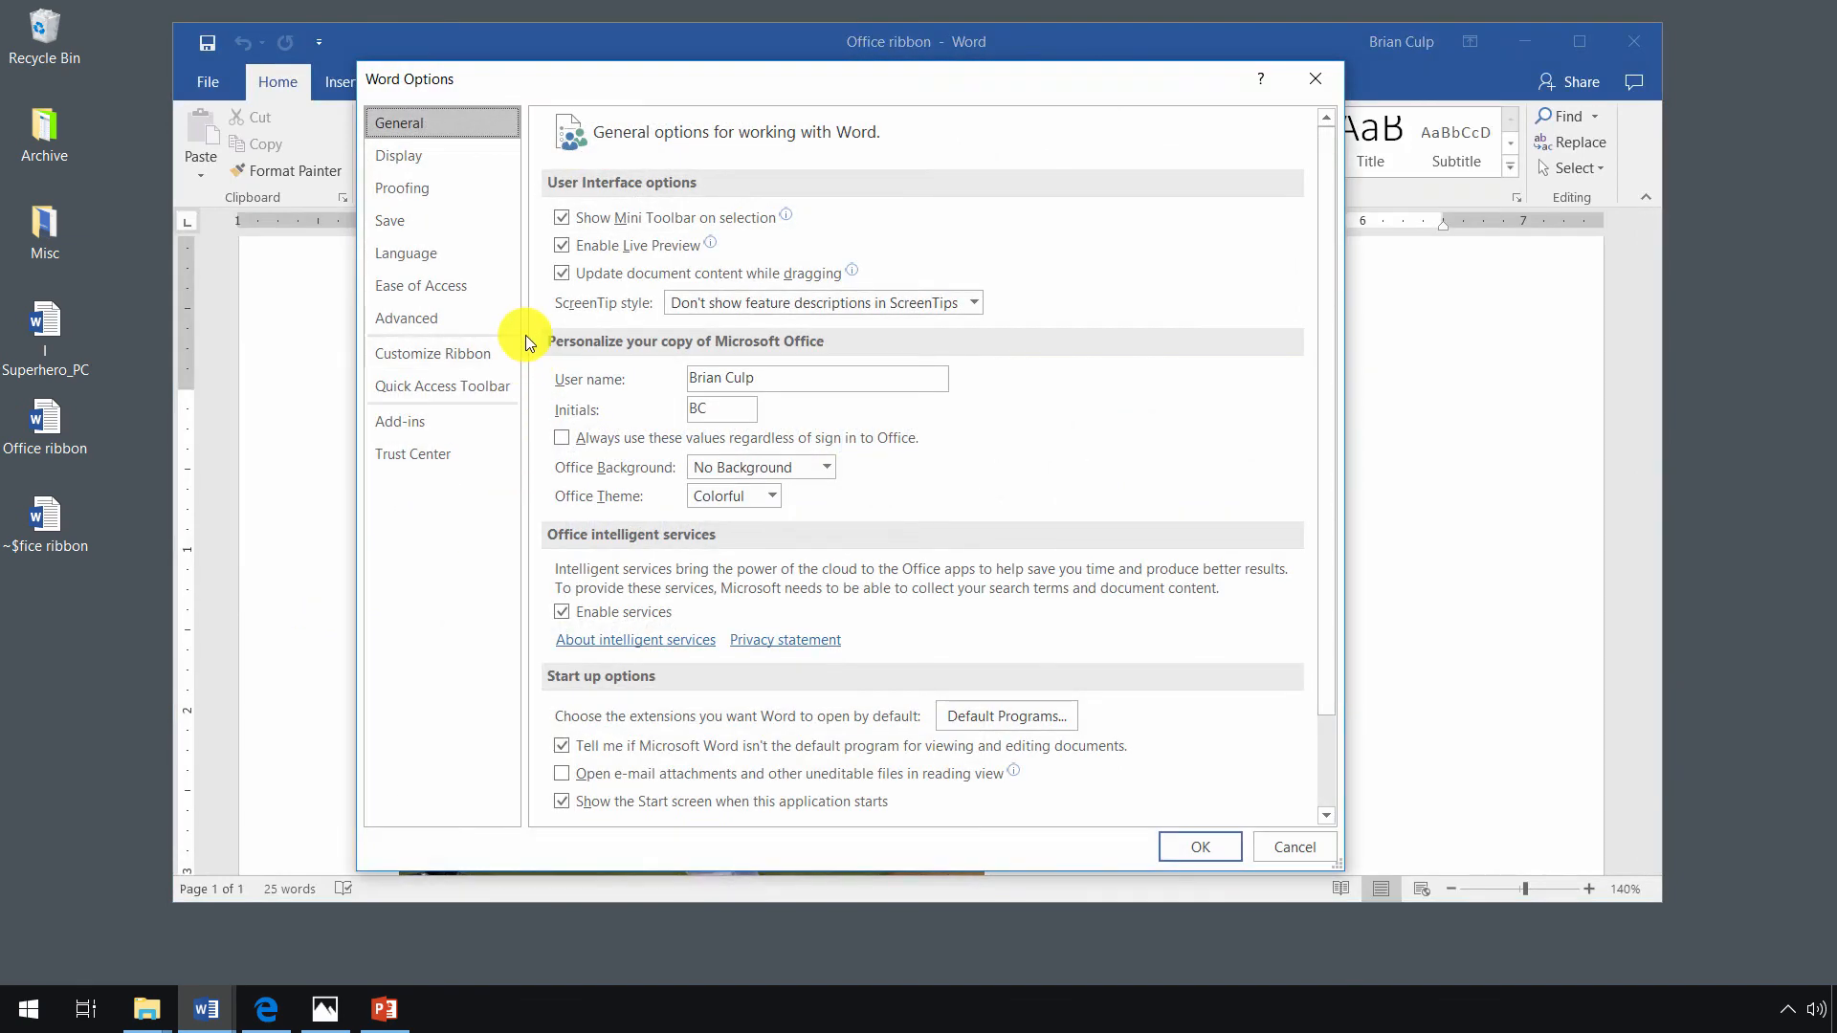
pyautogui.click(970, 302)
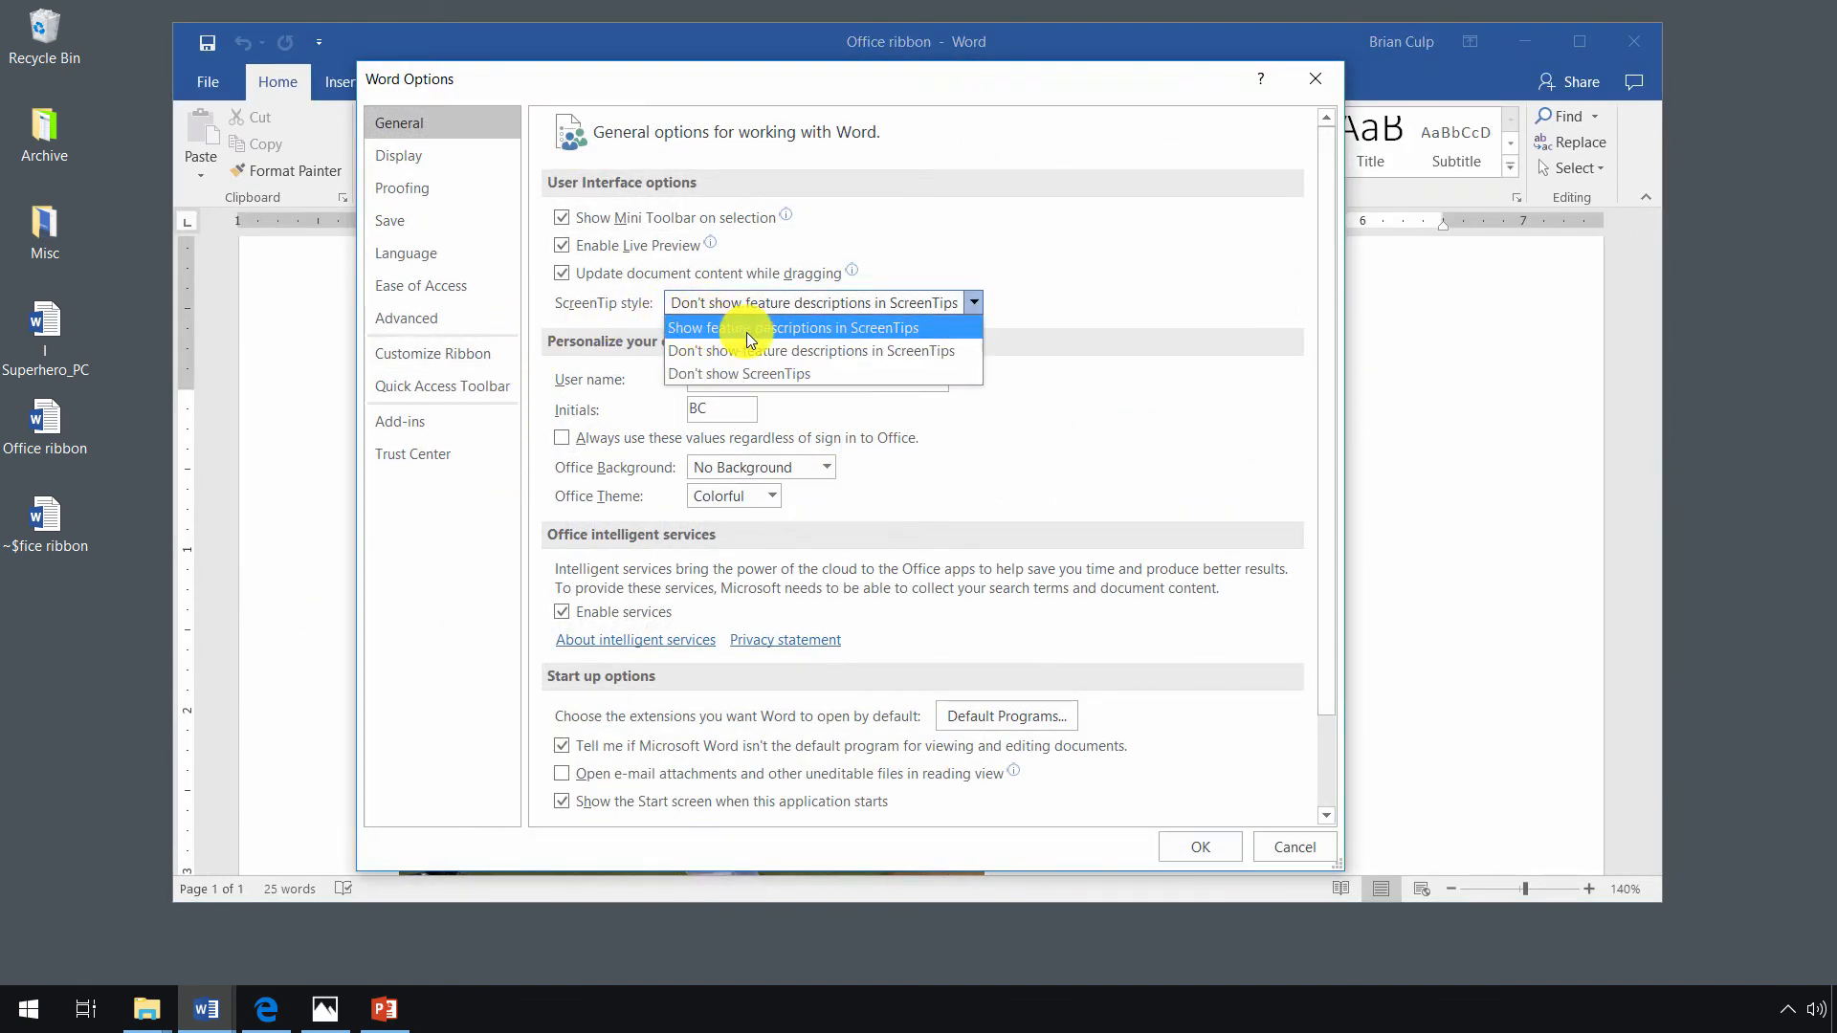